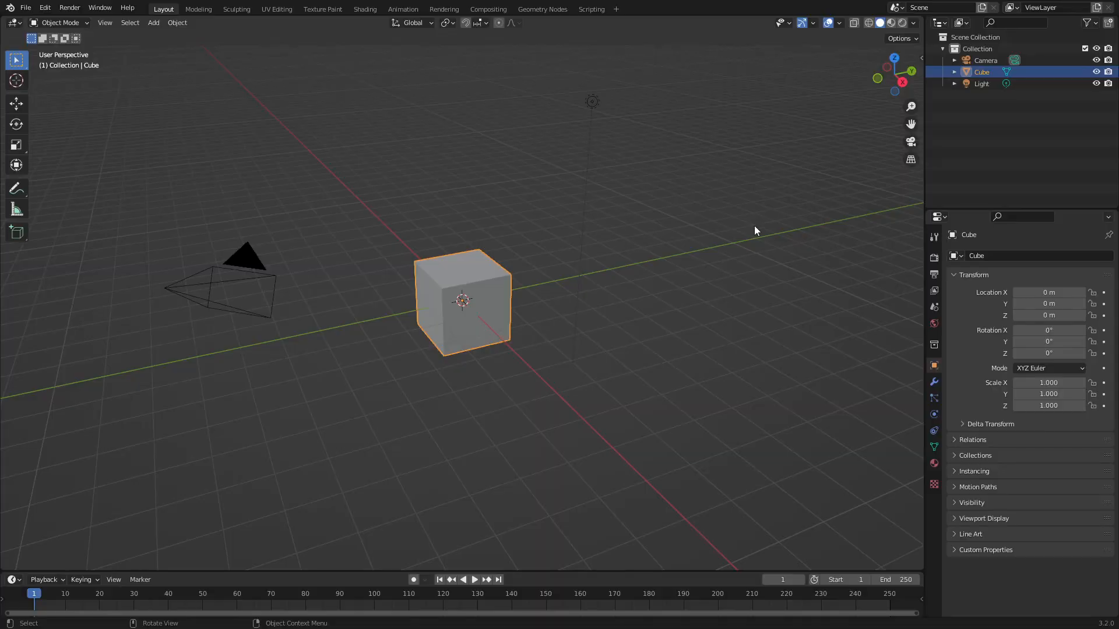
Delete the default camera, cube and light, then enable ambient occlusion and bloom
key("x")
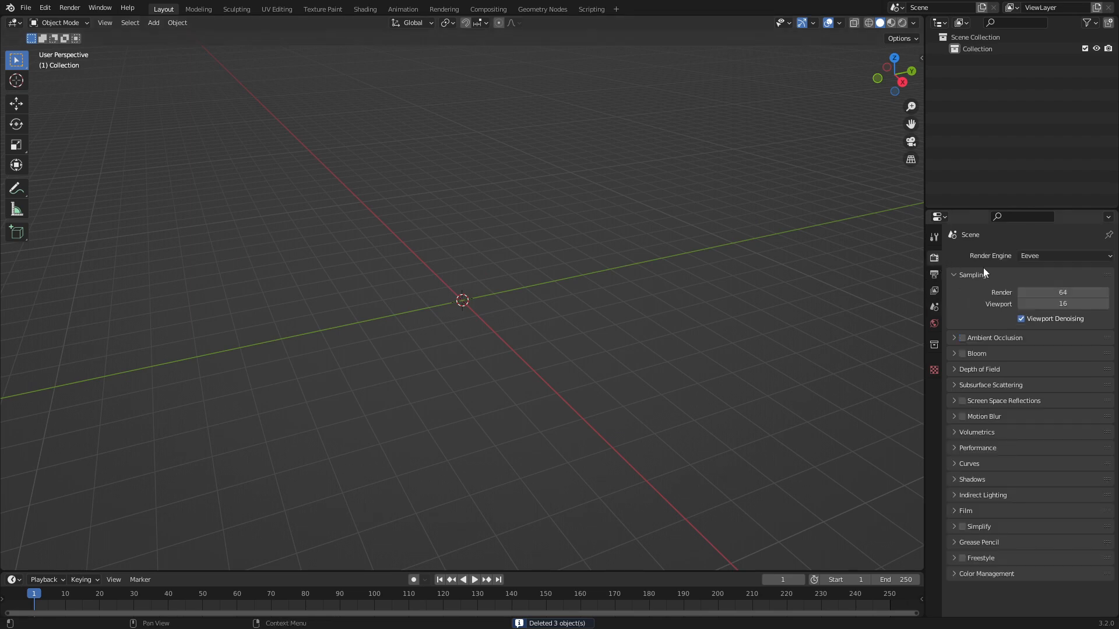
left_click(962, 353)
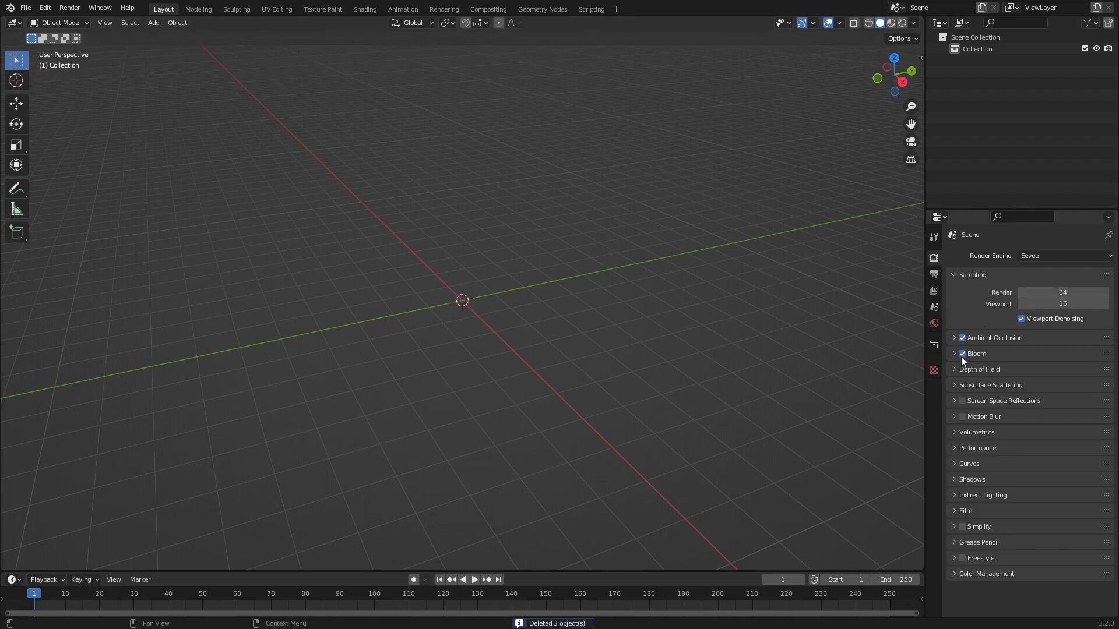
left_click(934, 324)
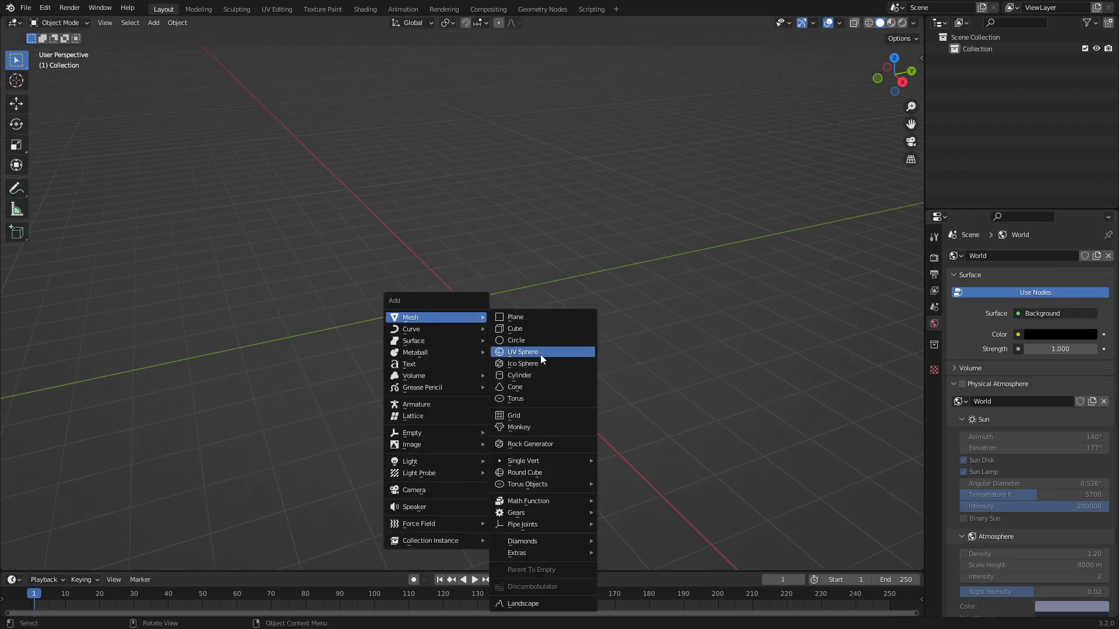
Add a UV sphere at the origin and show the Particle-X sidebar panel
left_click(522, 351)
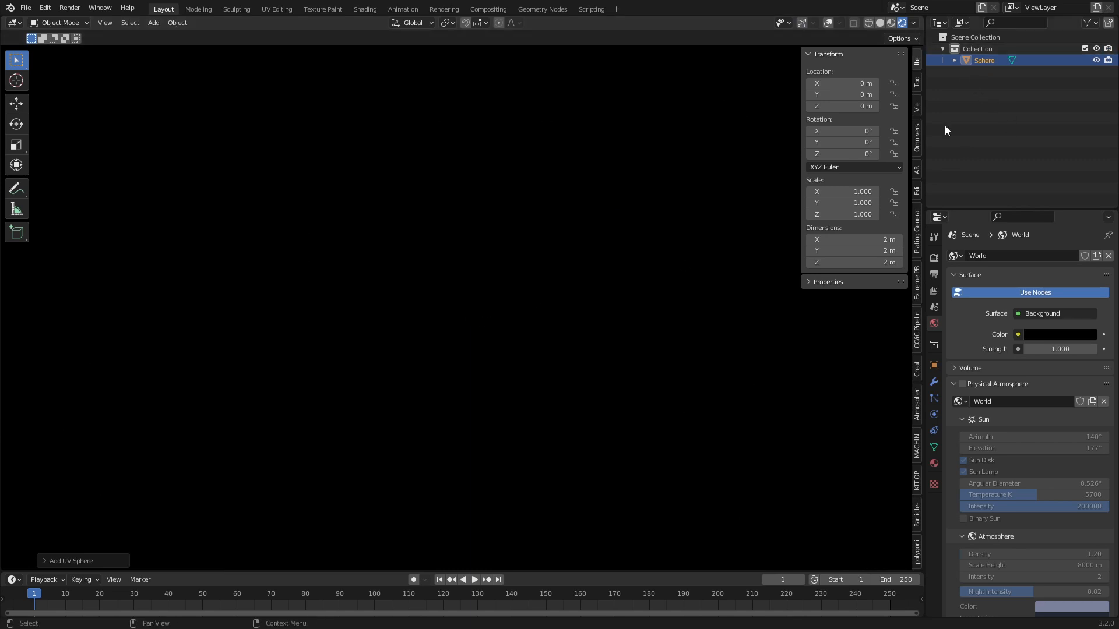
left_click(916, 506)
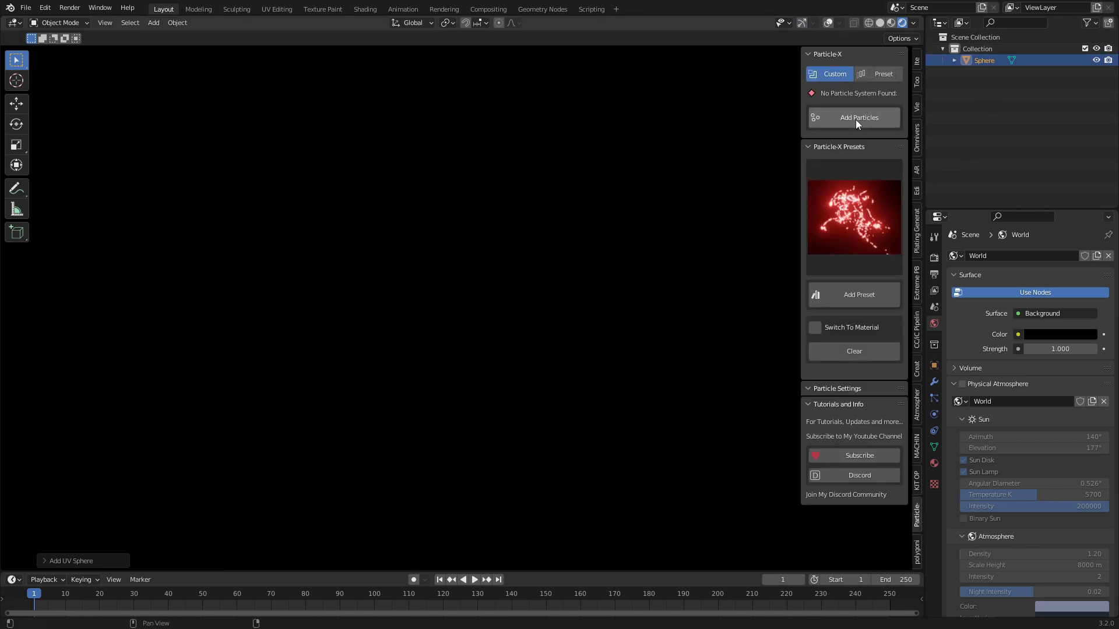
Give the sphere Particle-X's glowing blue particles and play back the rising sparks
left_click(858, 117)
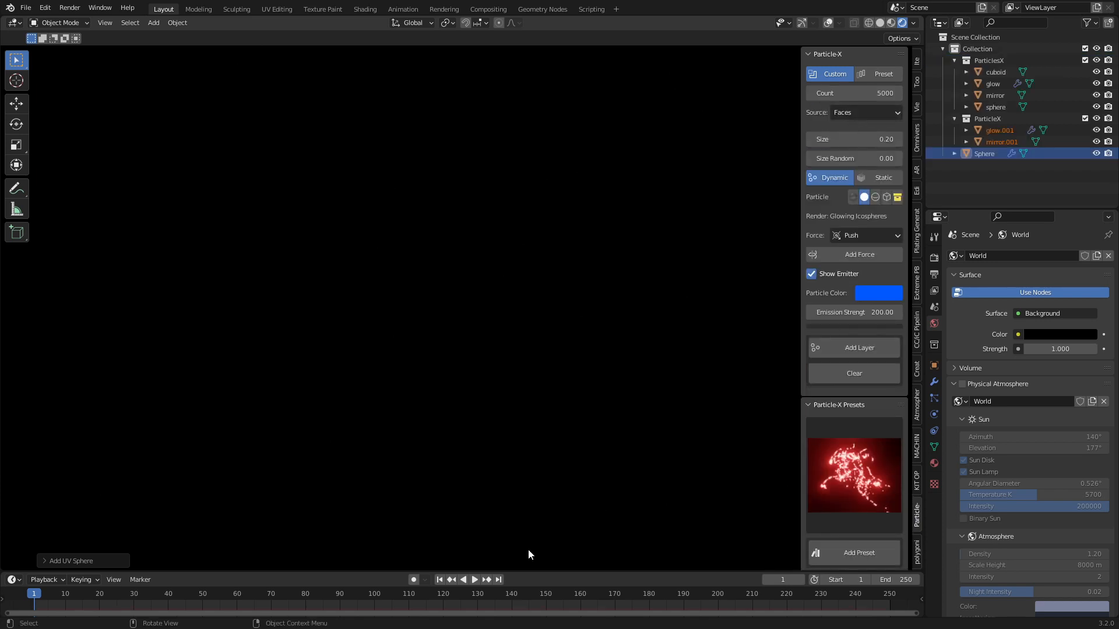
left_click(474, 579)
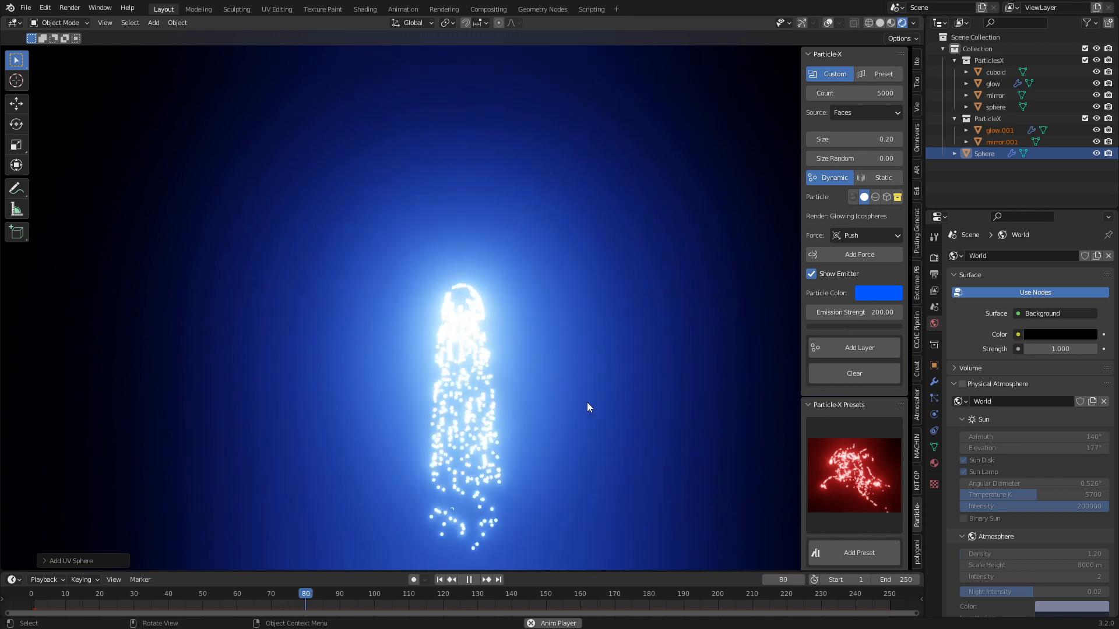
left_click(468, 579)
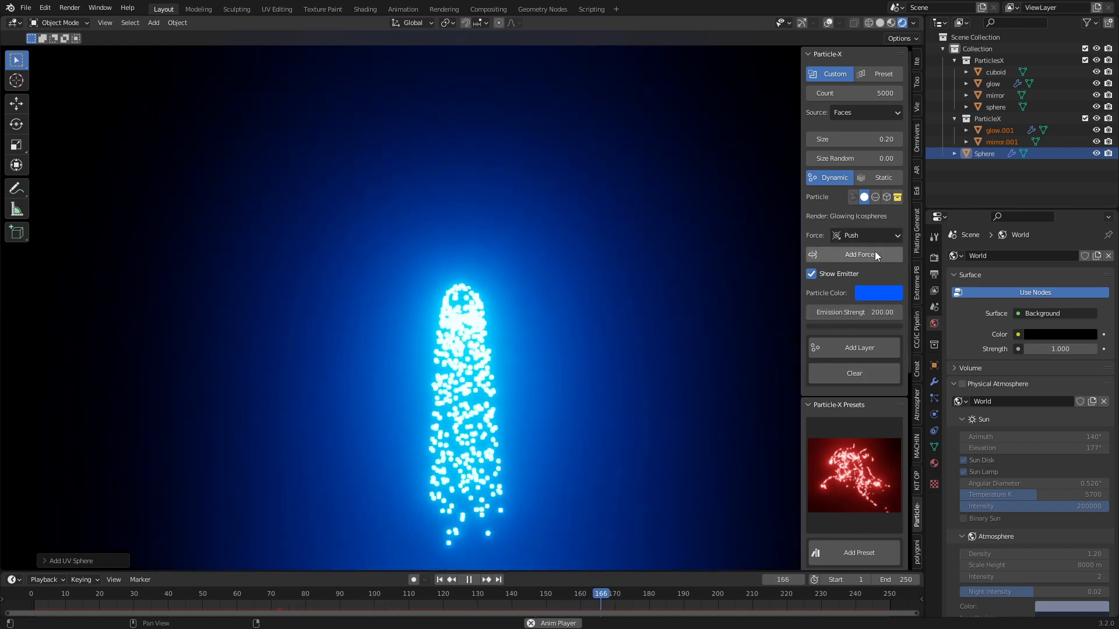
Apply a Twist force to the sparks, play it back, then clear the scene
left_click(866, 235)
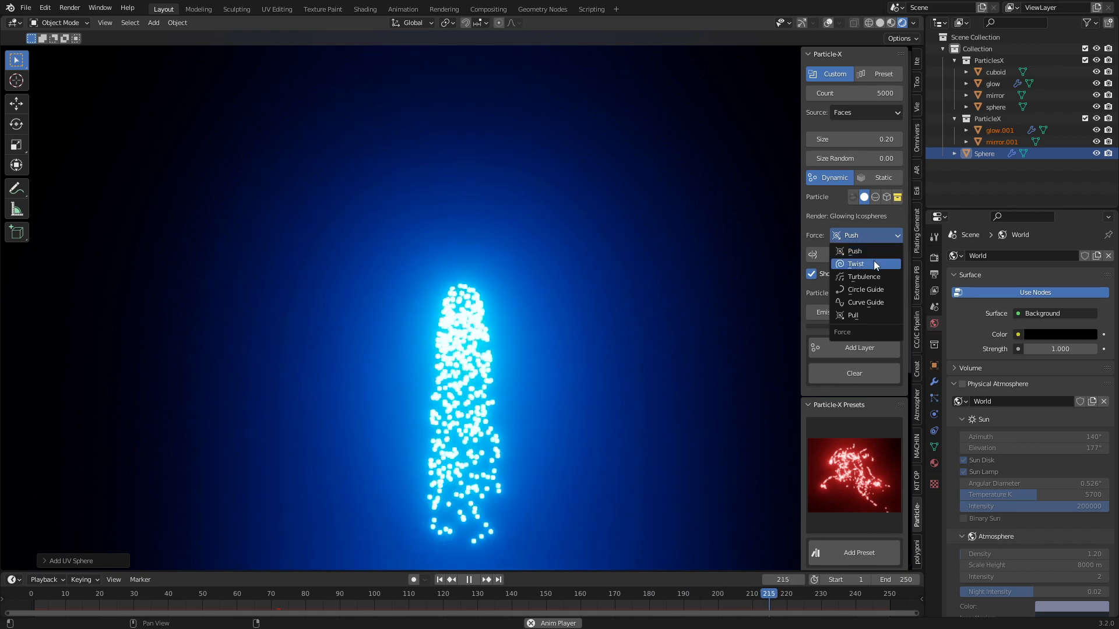
left_click(855, 263)
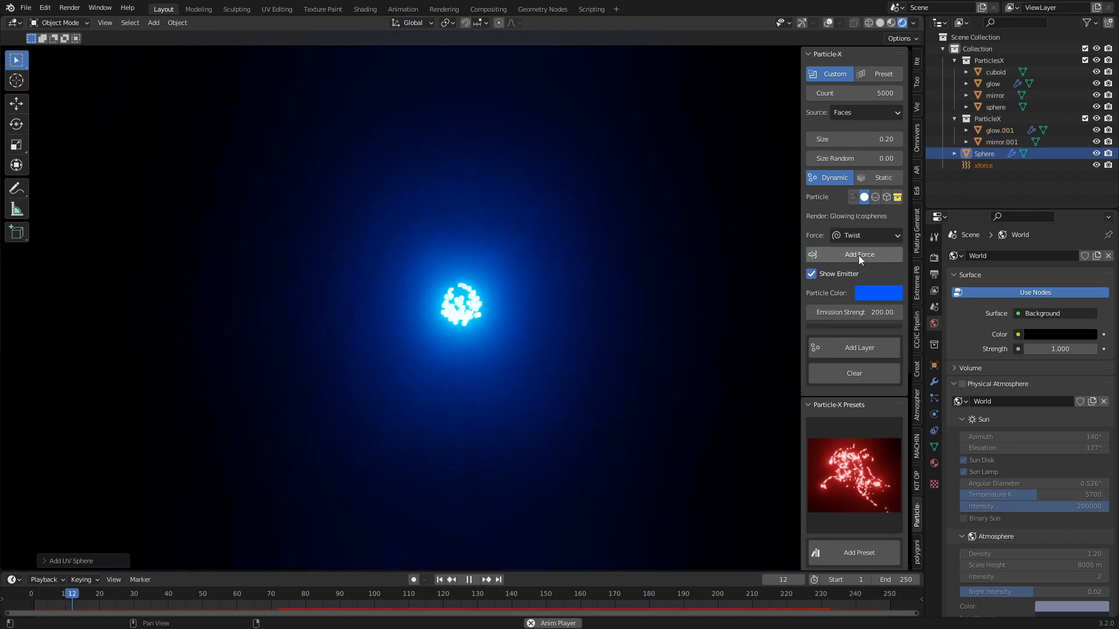
left_click(468, 579)
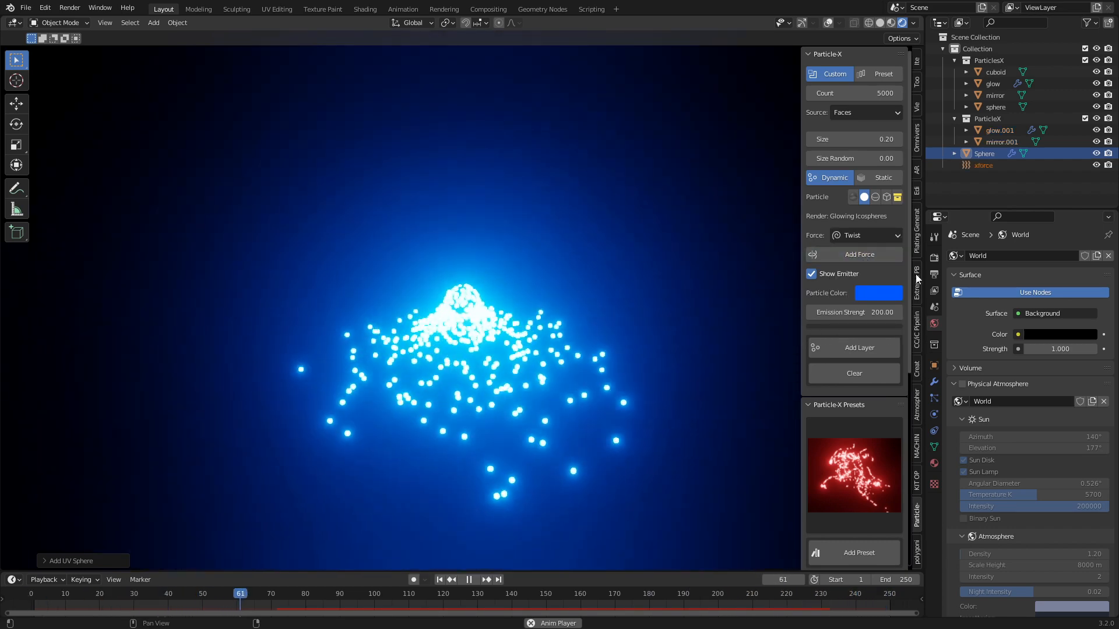
left_click(866, 235)
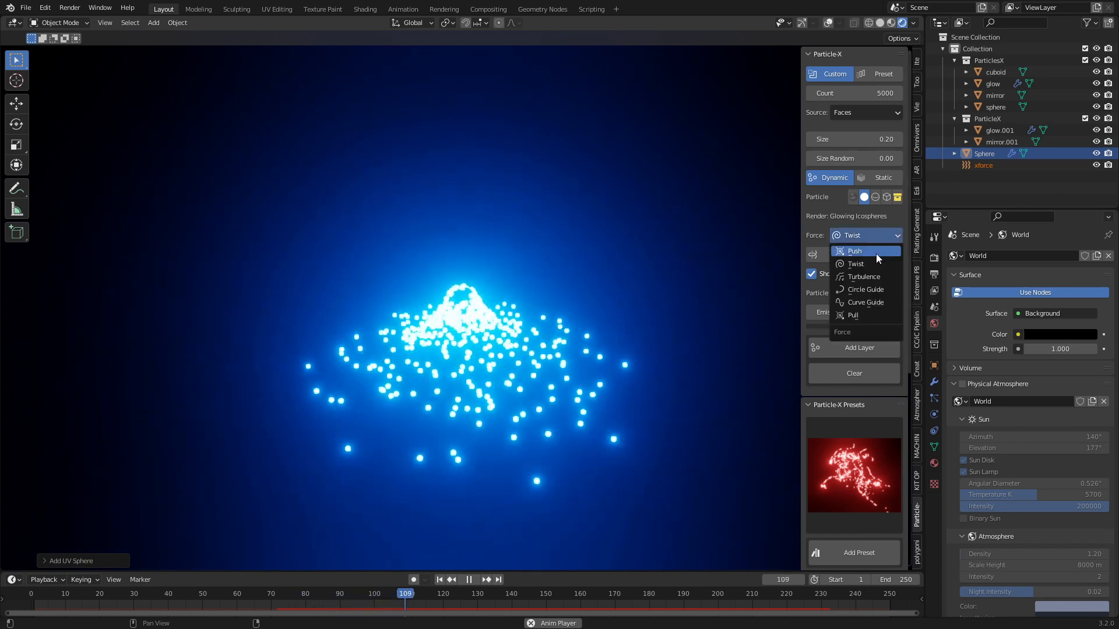
left_click(862, 277)
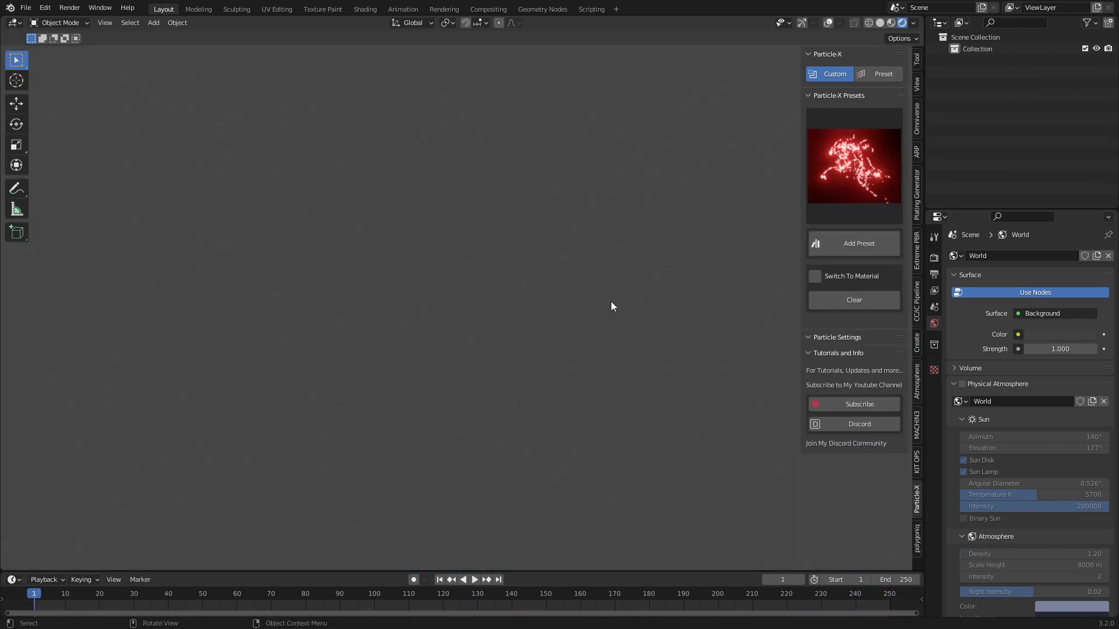
mouse_move(719, 251)
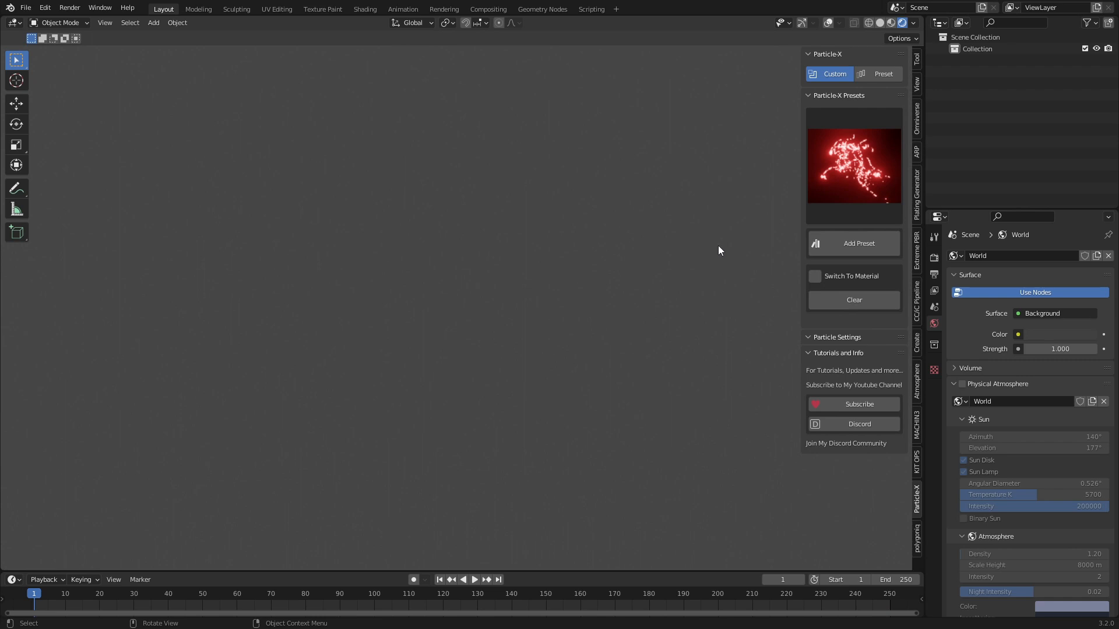
mouse_move(854, 233)
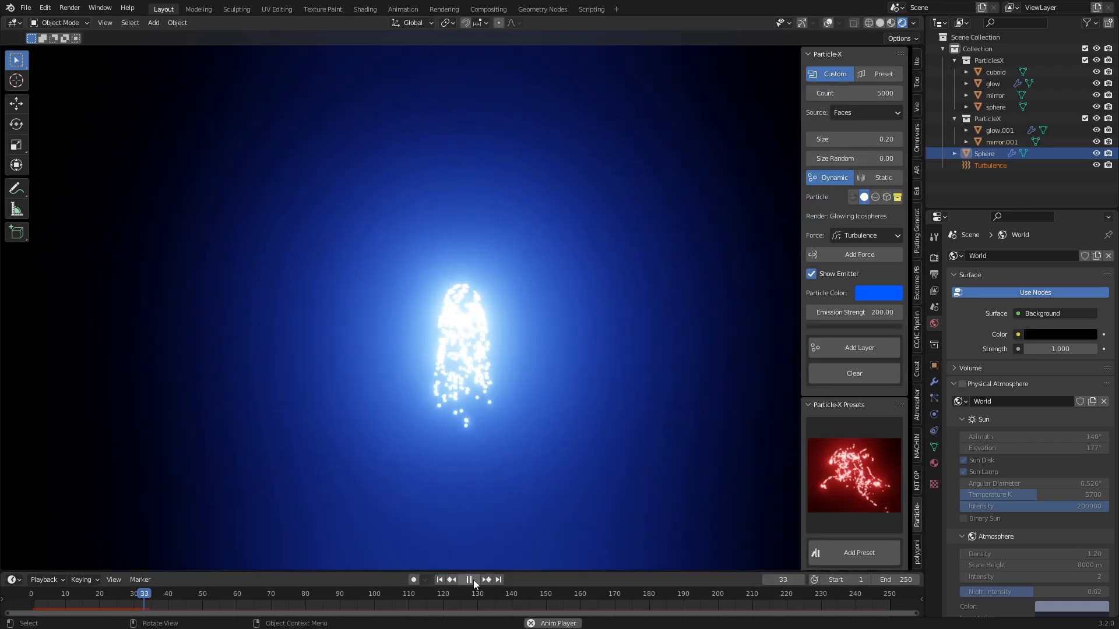
Play back the turbulence-driven particle clump, then show Render Properties and force types
left_click(468, 578)
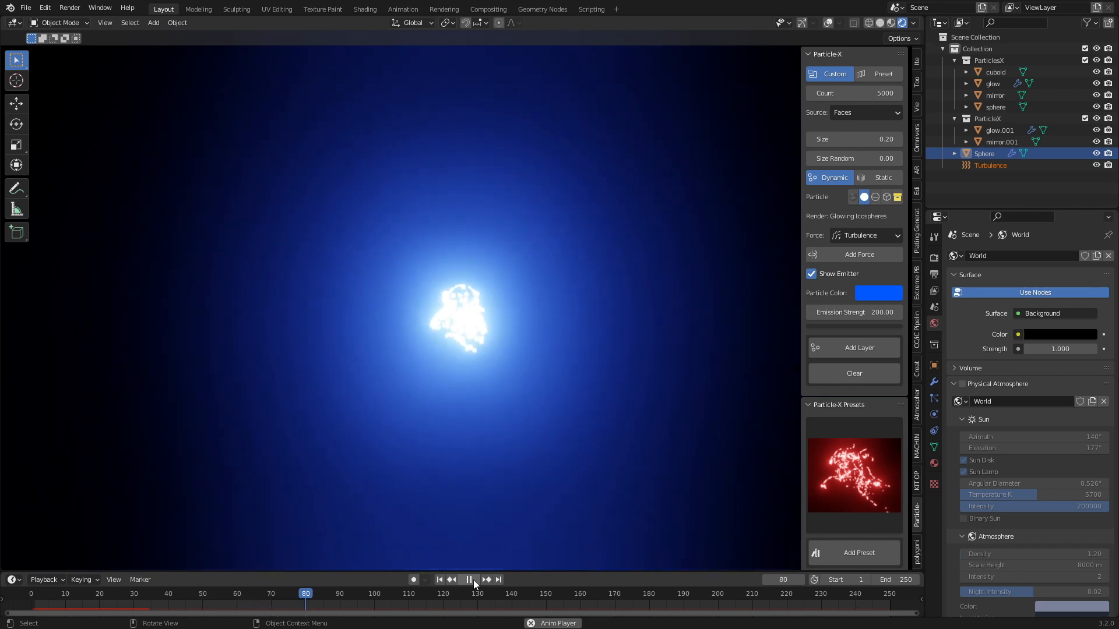
left_click(468, 579)
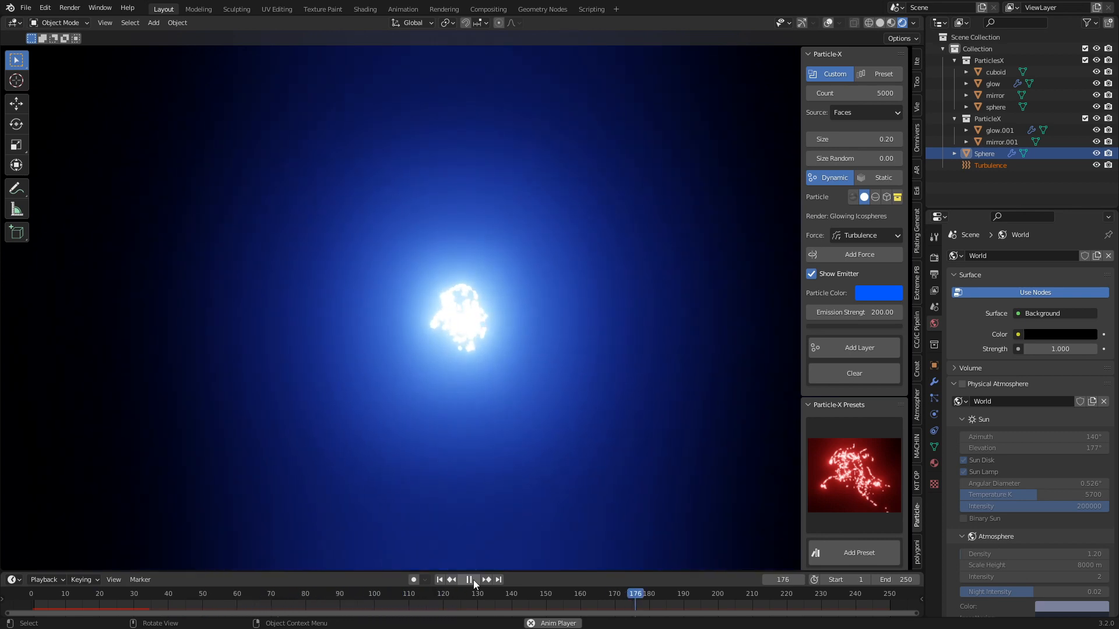
left_click(468, 579)
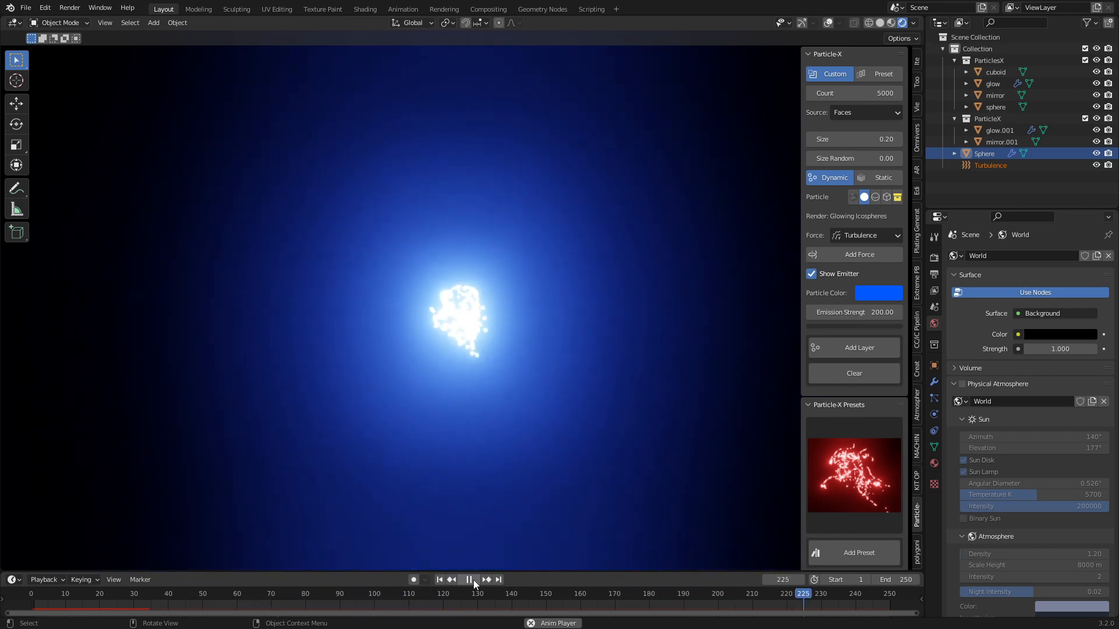
left_click(932, 257)
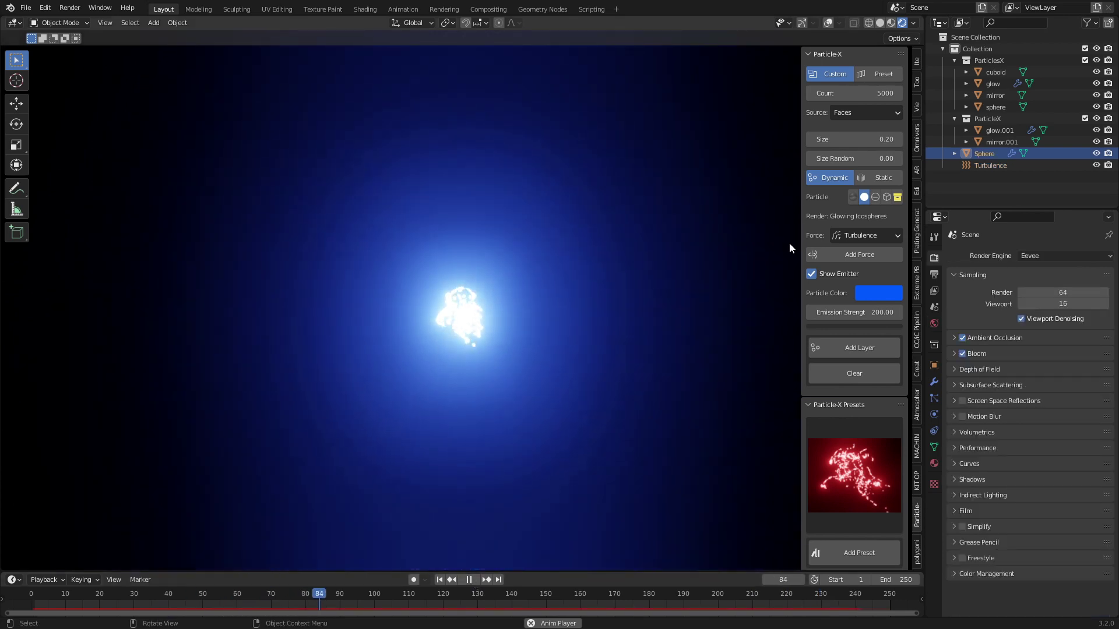
left_click(866, 235)
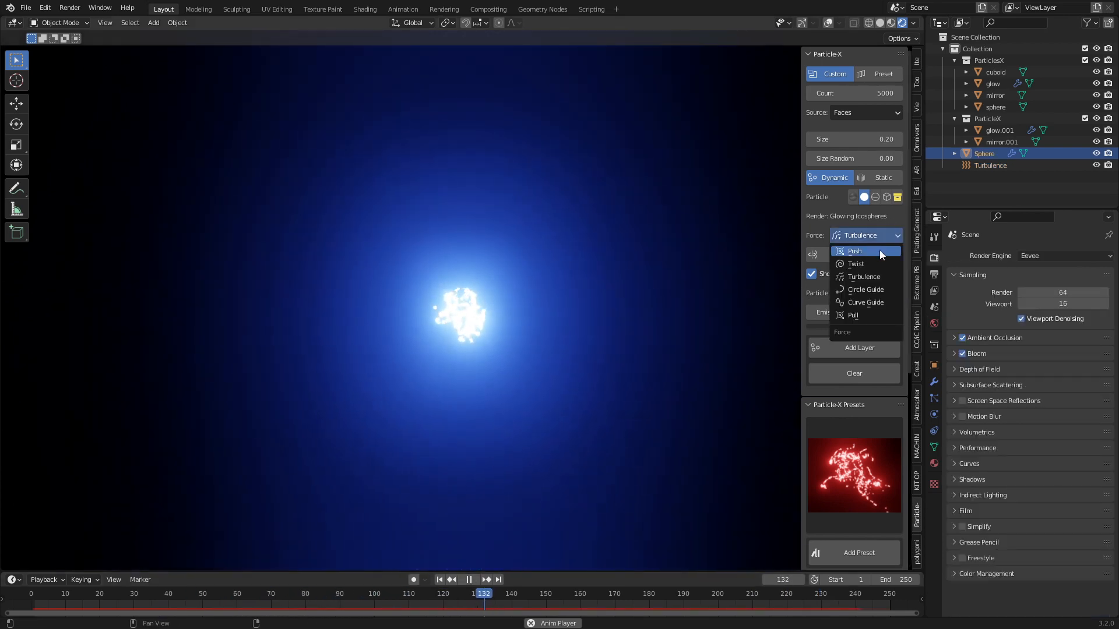
Add a Twist force alongside turbulence and scrub to later animation frames
left_click(855, 263)
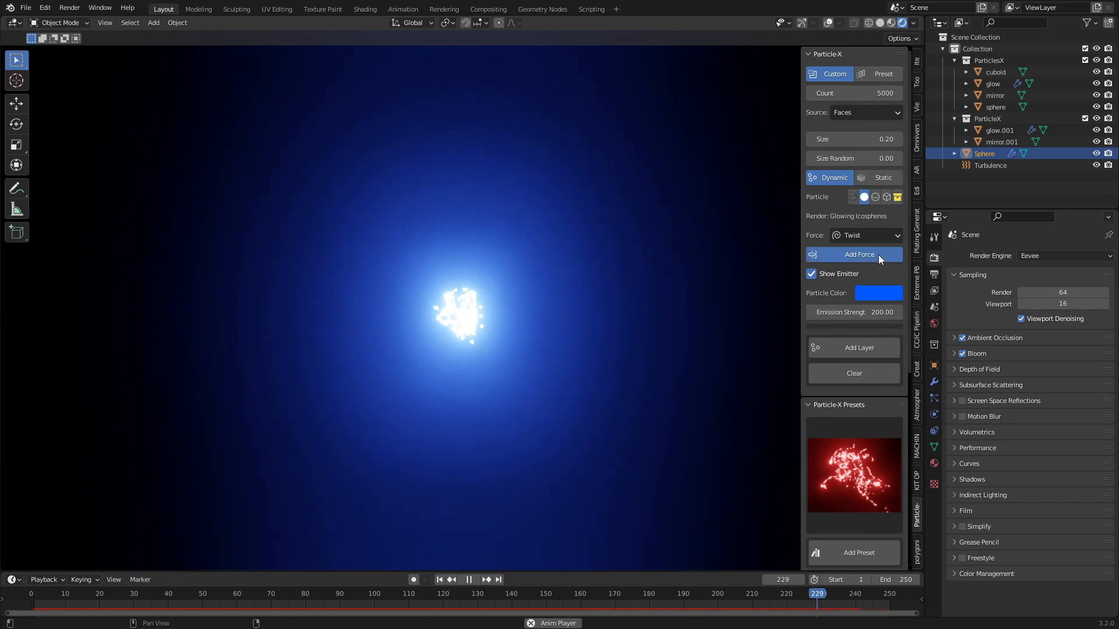
left_click(858, 254)
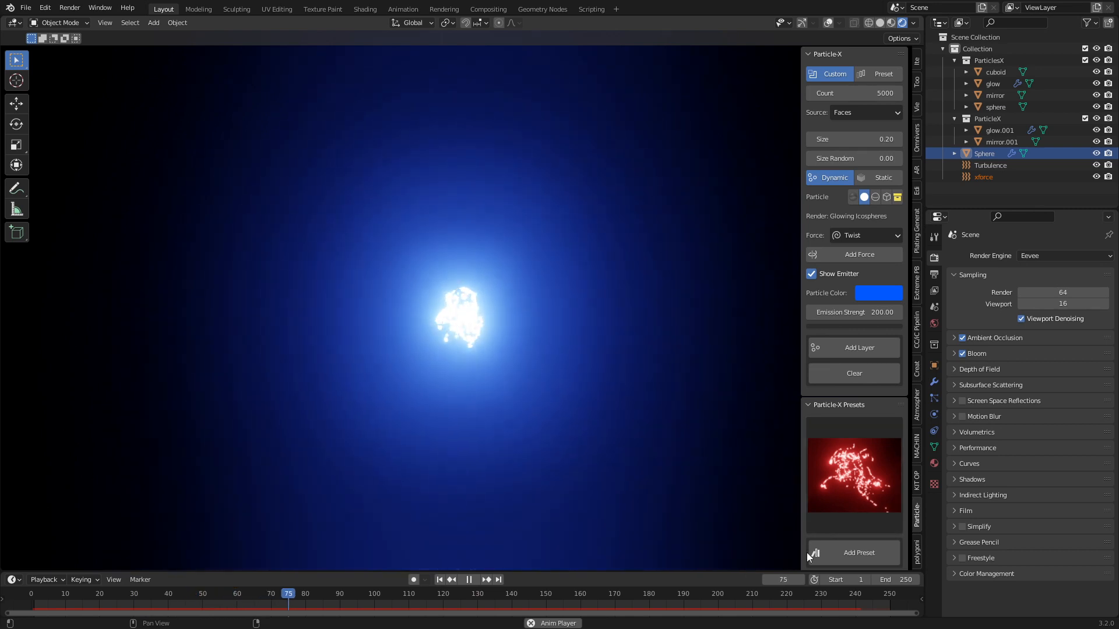
left_click(453, 593)
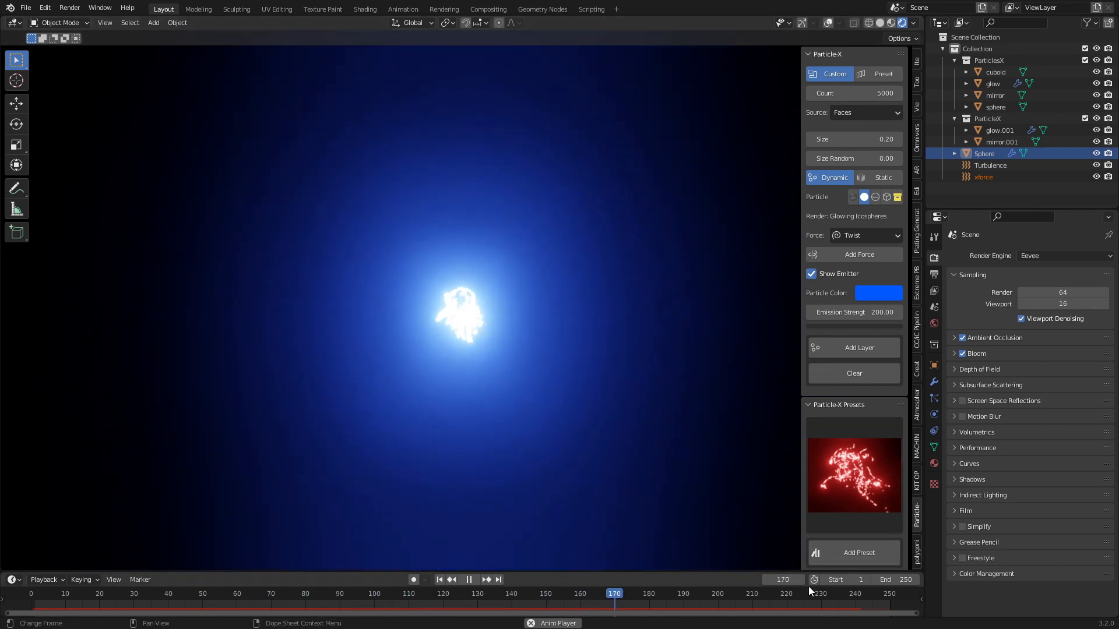
left_click(780, 593)
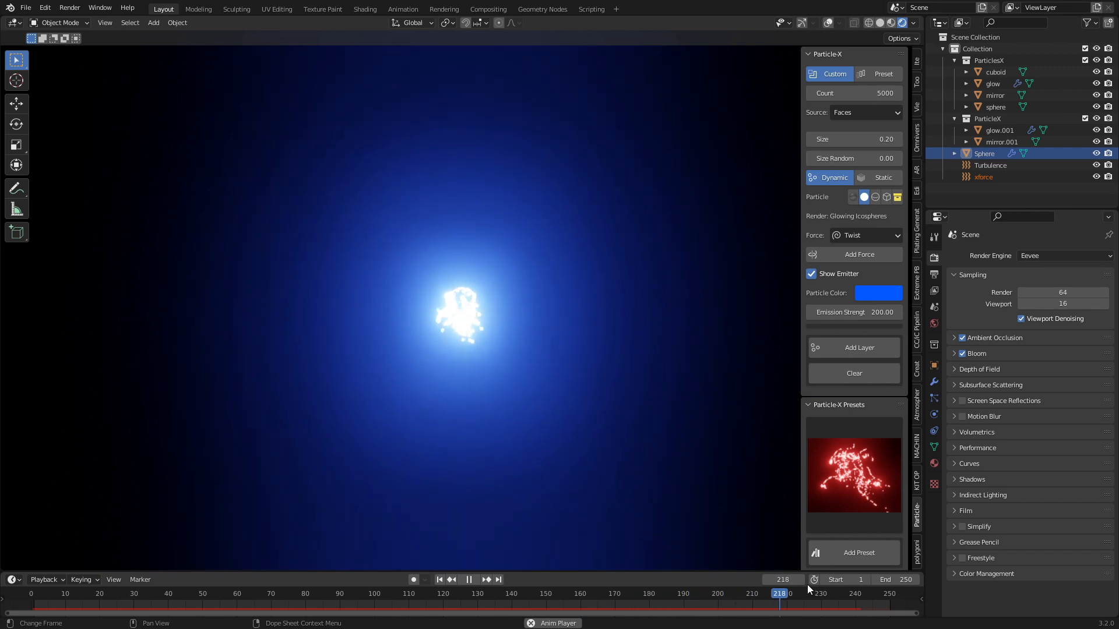
left_click(85, 593)
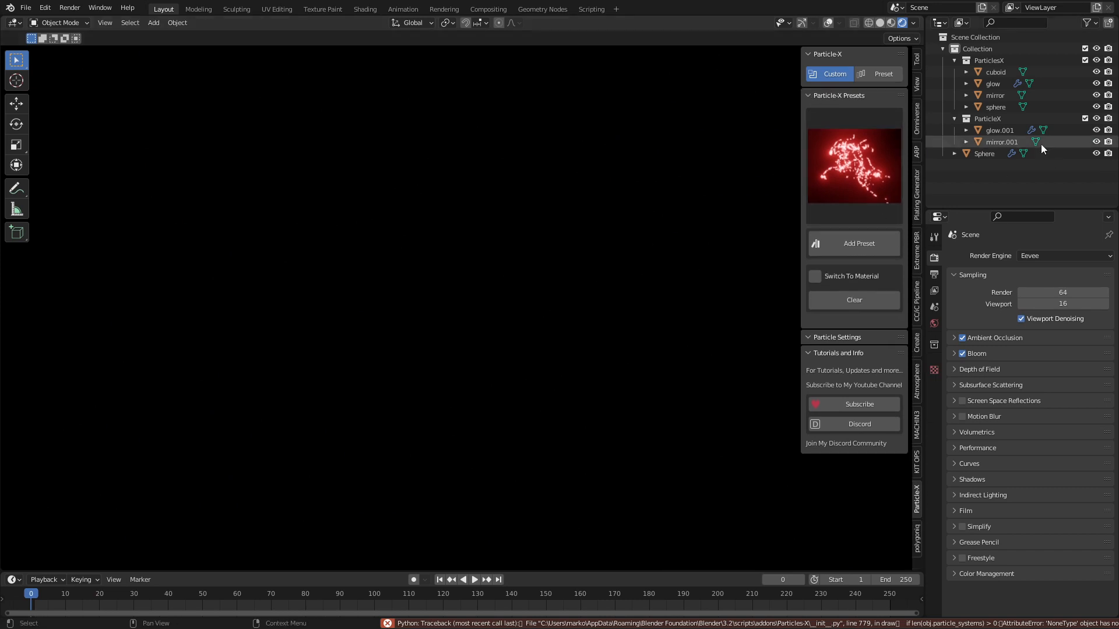
Select the sphere, add a Turbulence force, and play the streaming particle column
left_click(983, 153)
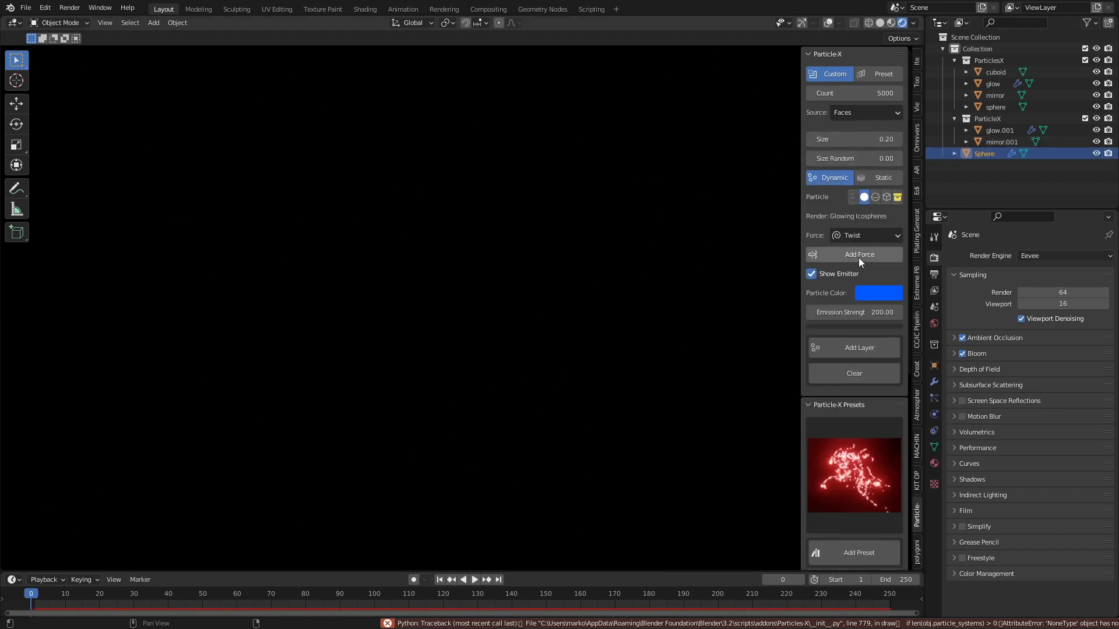
left_click(865, 236)
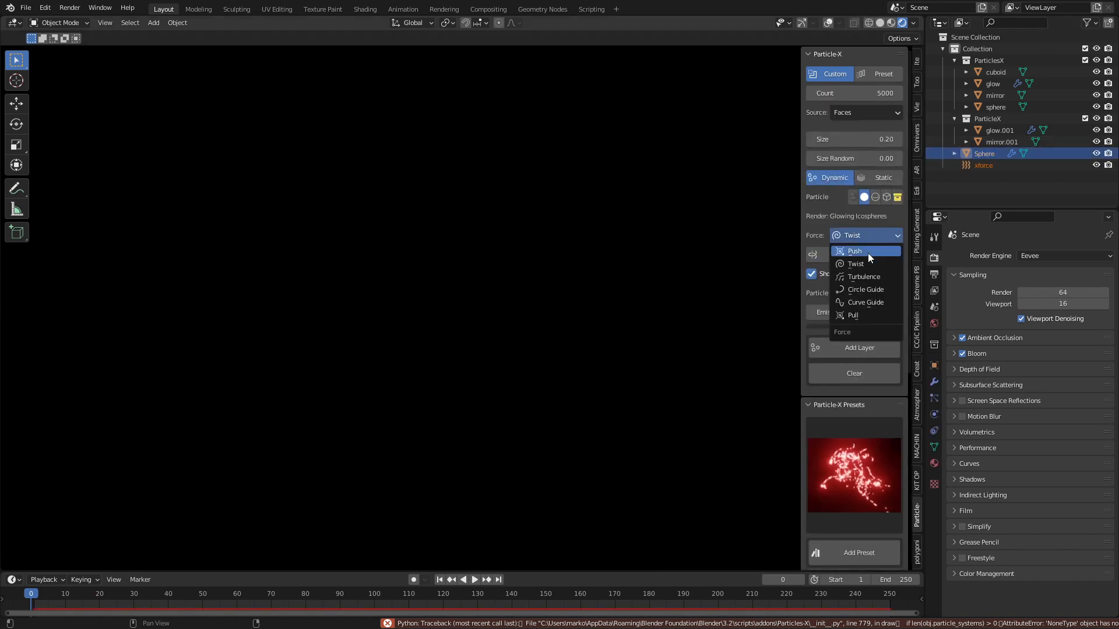
left_click(863, 277)
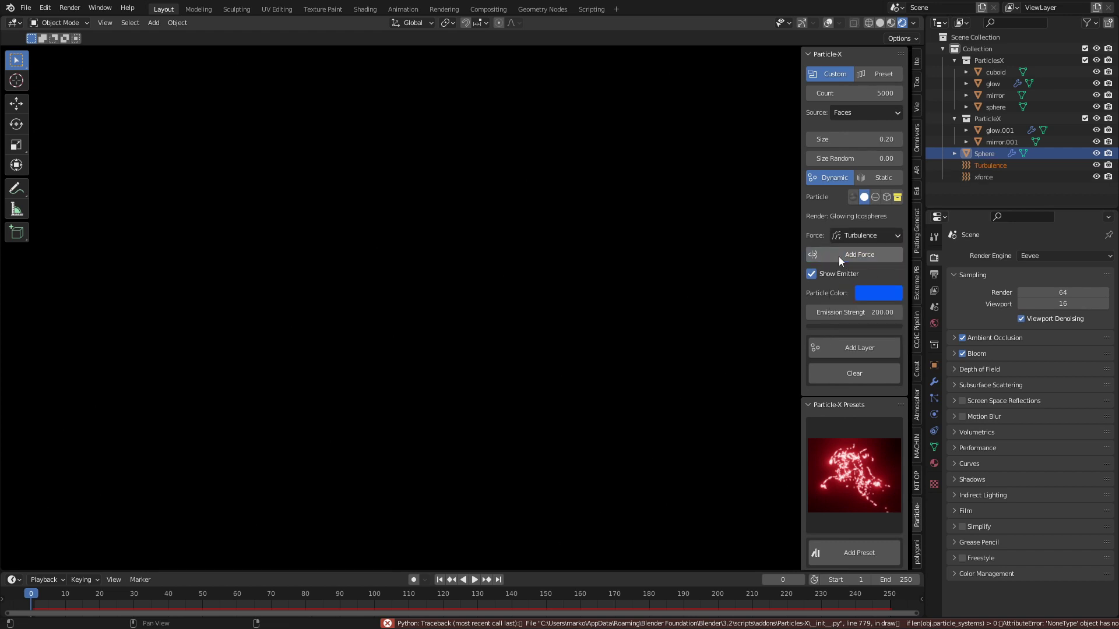
left_click(473, 579)
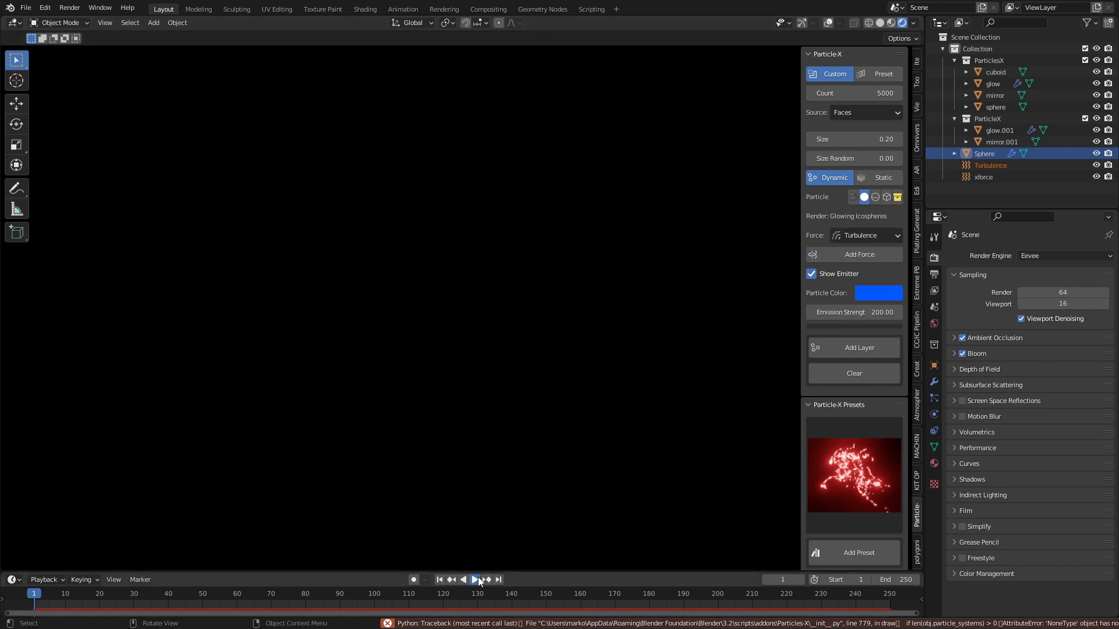
left_click(473, 579)
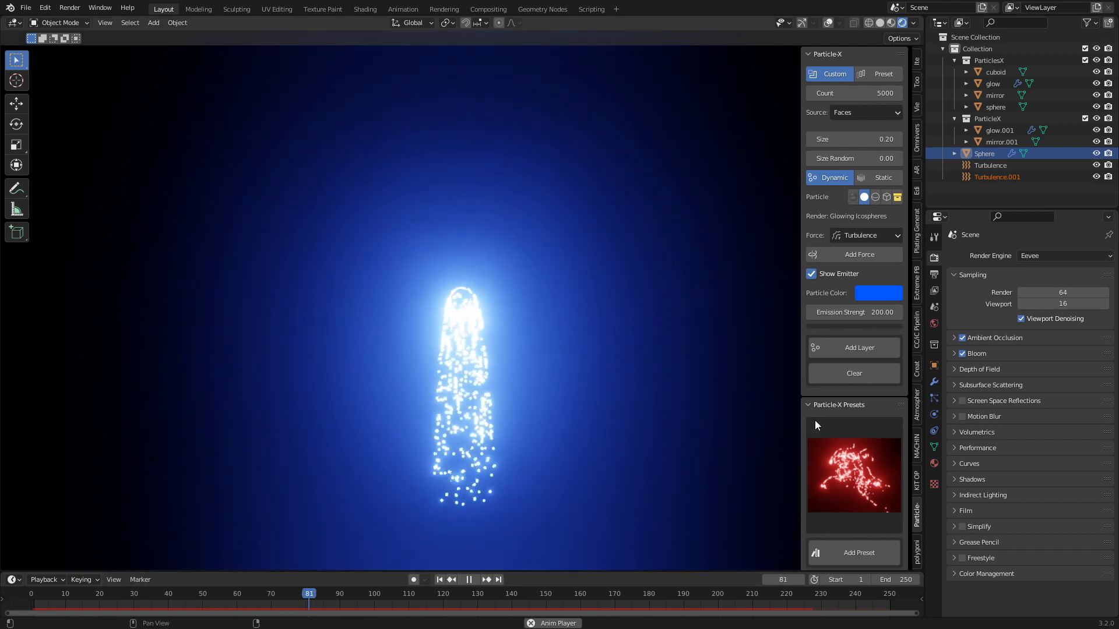
Clear the particle systems, re-add glowing particles, play back, and expand Particle Settings
left_click(853, 373)
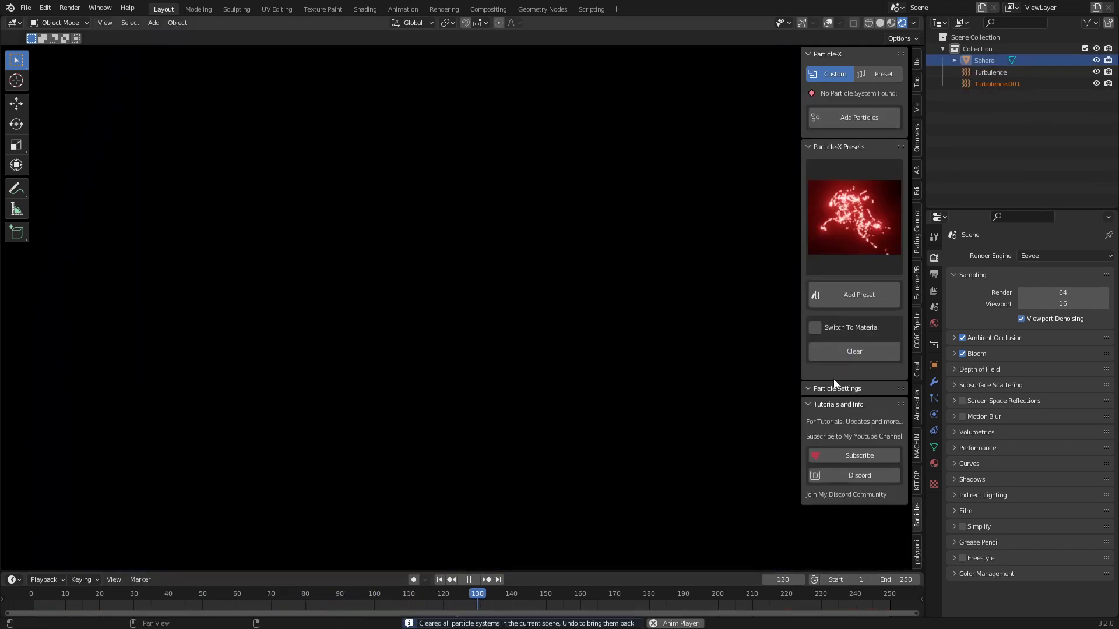
left_click(521, 593)
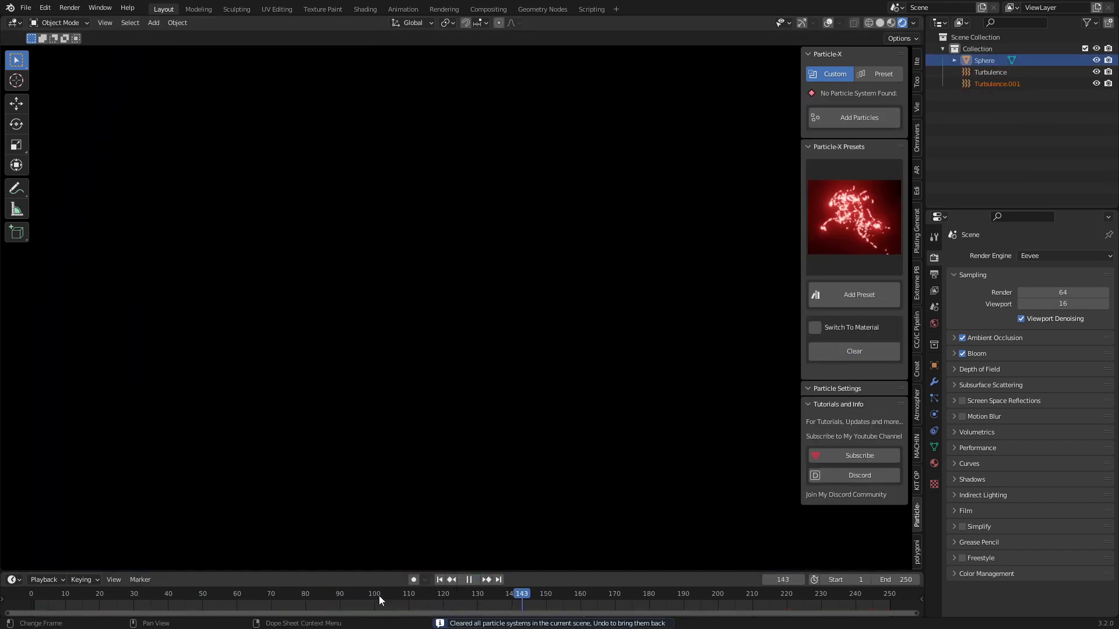
left_click(858, 117)
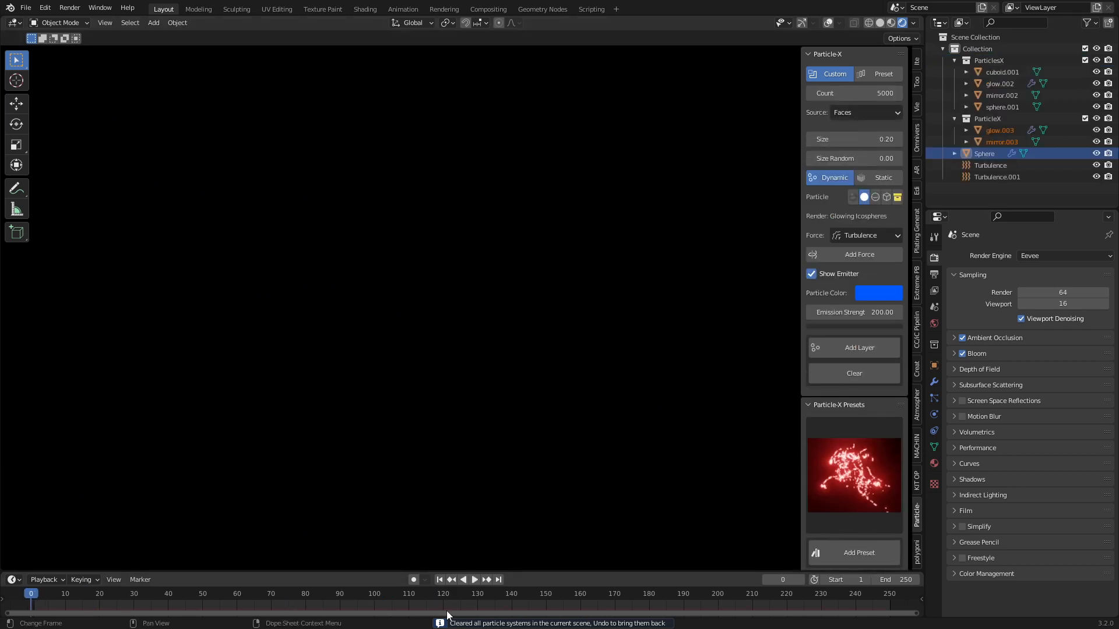
left_click(474, 579)
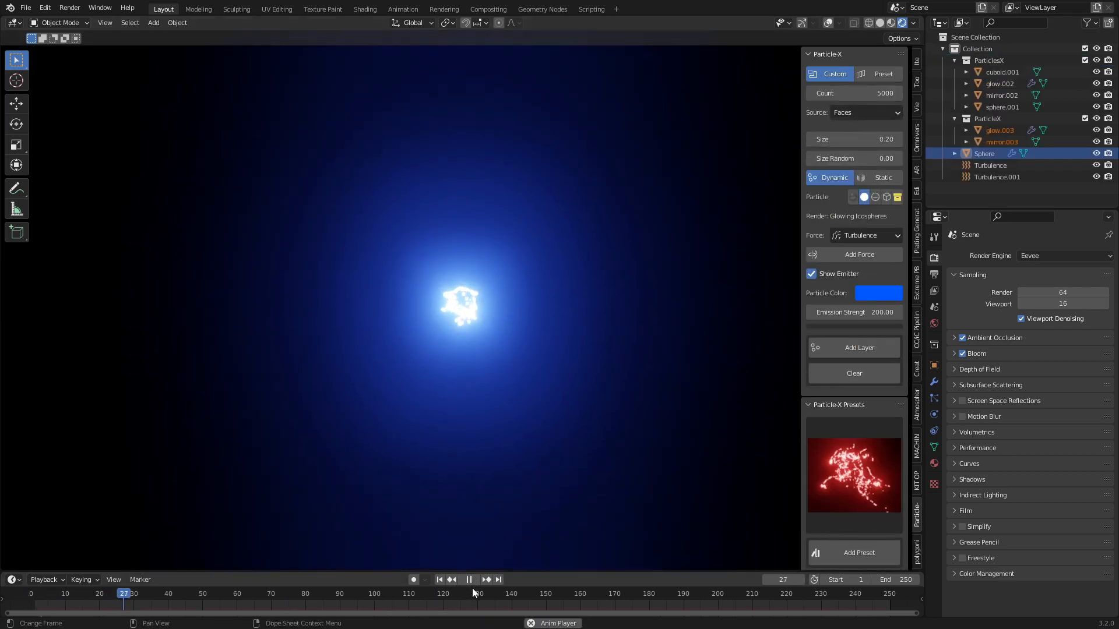
left_click(470, 579)
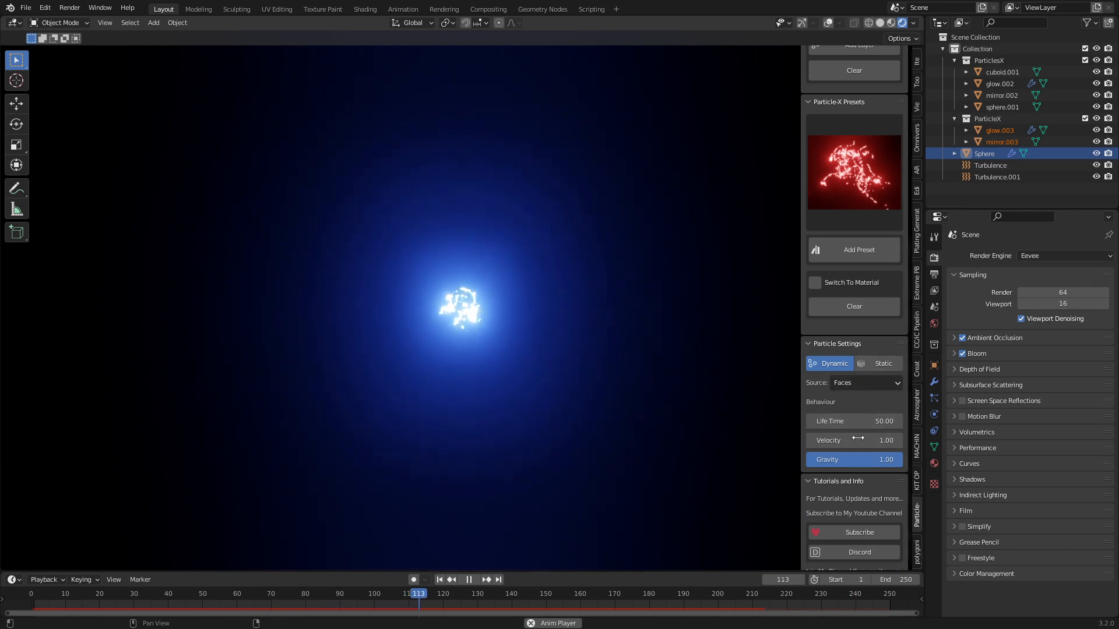
Set particle velocity to 50 and life time to 200
double_click(853, 440)
type("50")
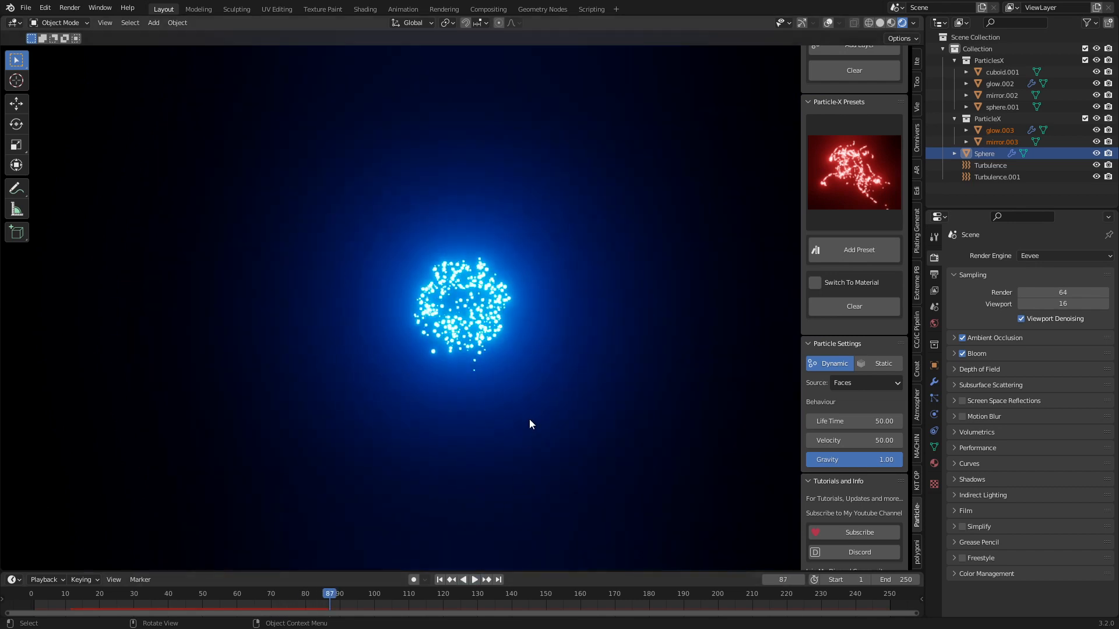
mouse_move(521, 413)
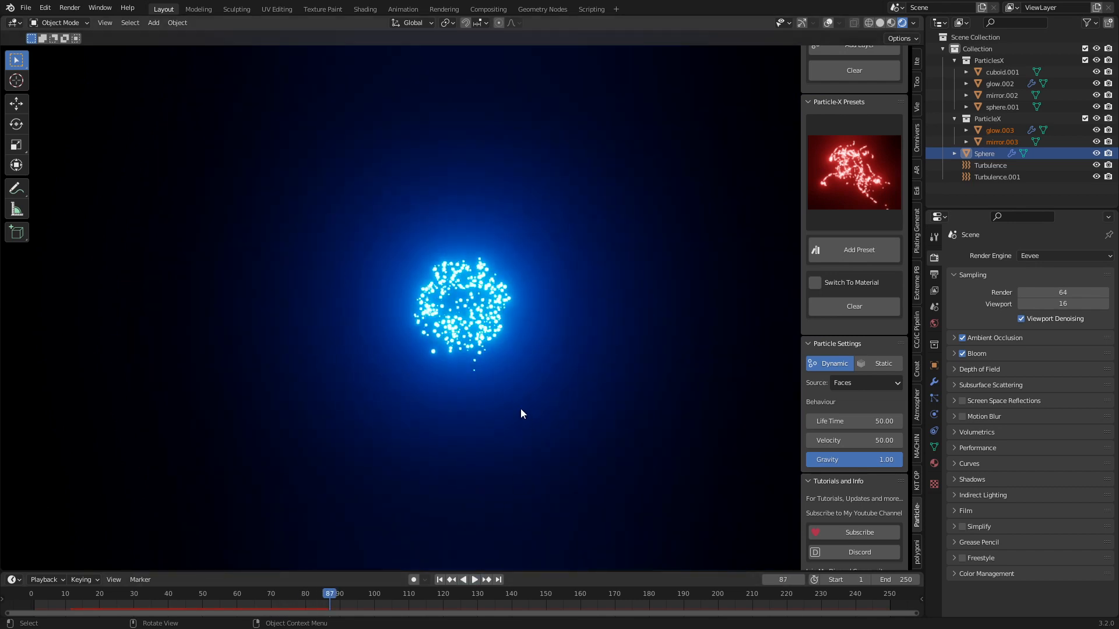
double_click(853, 420)
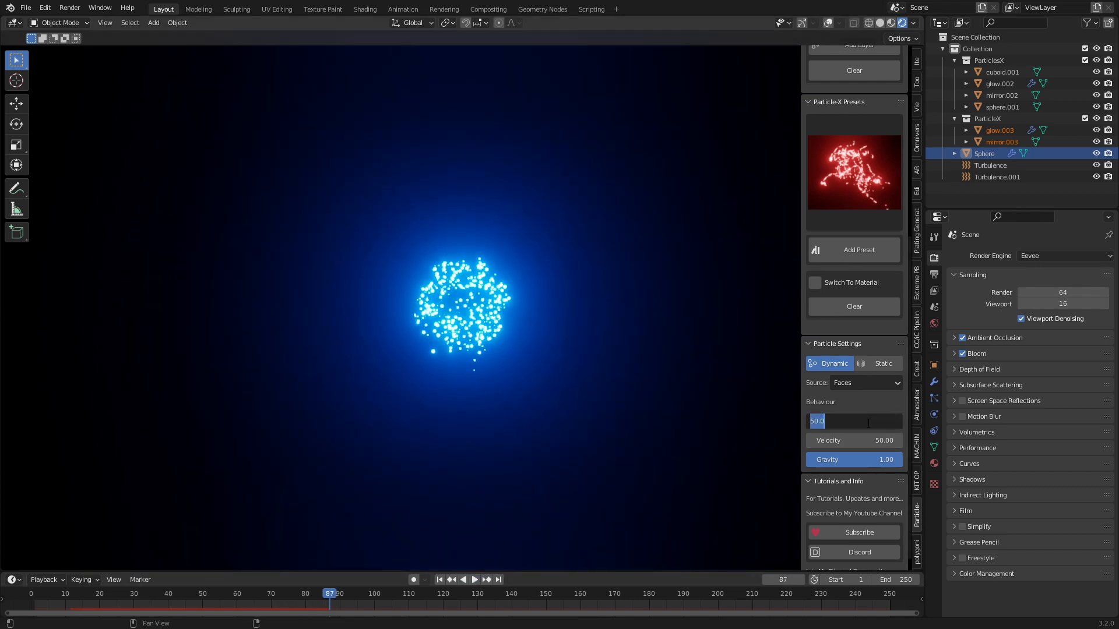
type("200")
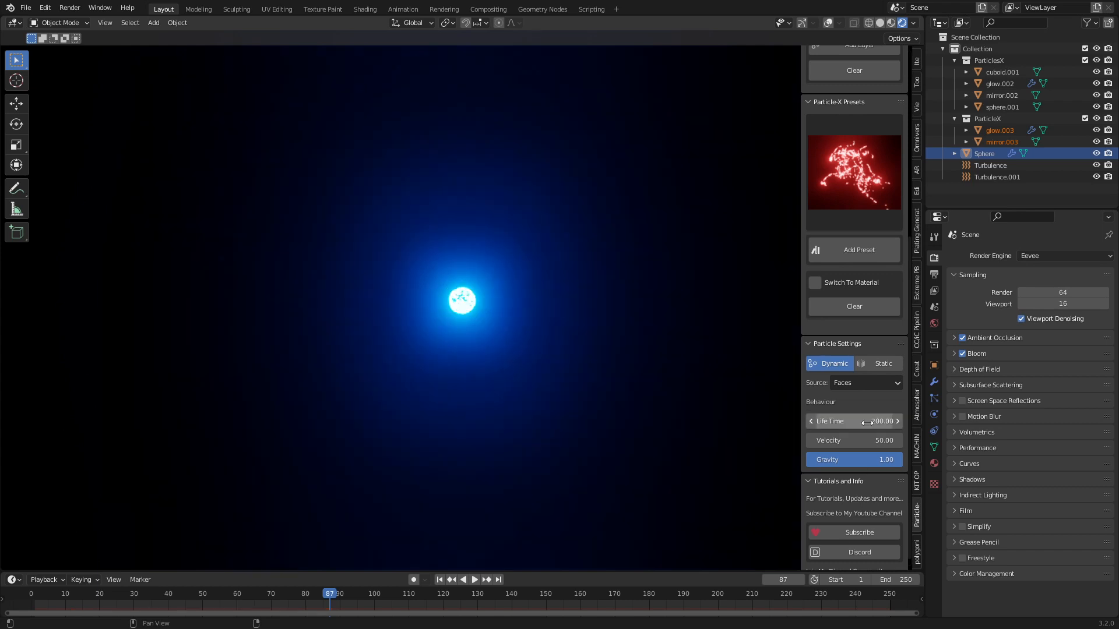
Play the animation, set Size Random to 1.00, and show the force type list
left_click(472, 579)
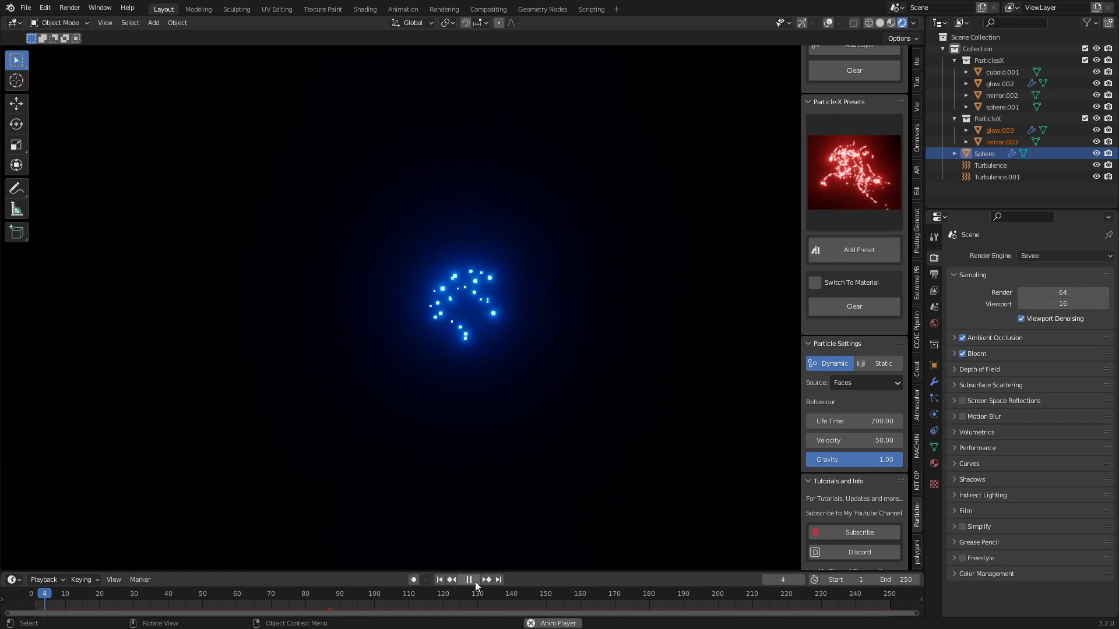
left_click(468, 579)
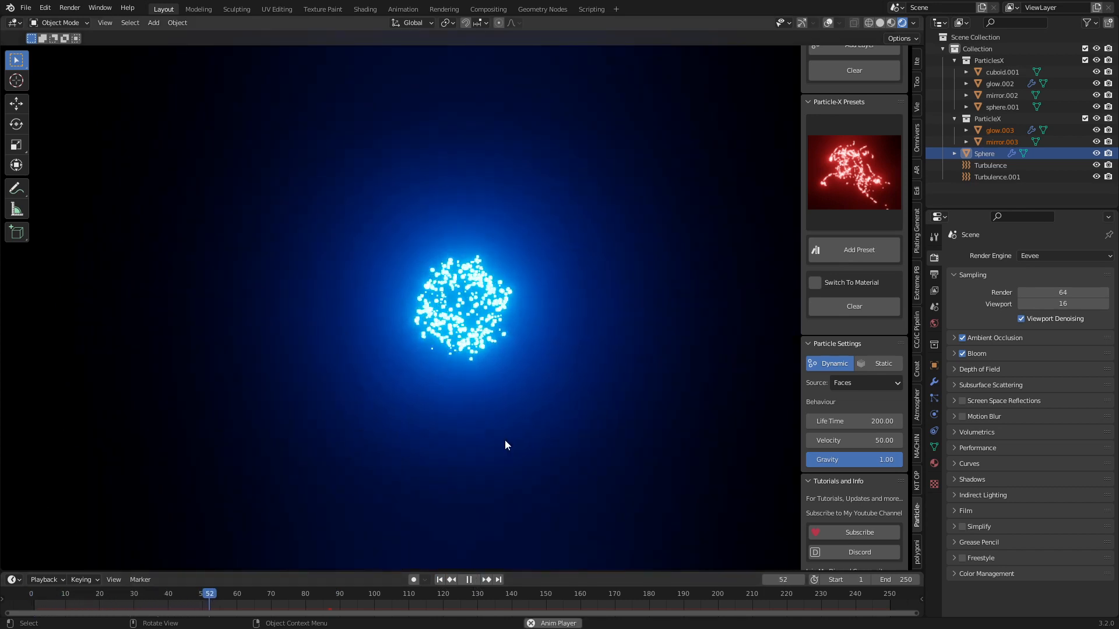
left_click(468, 580)
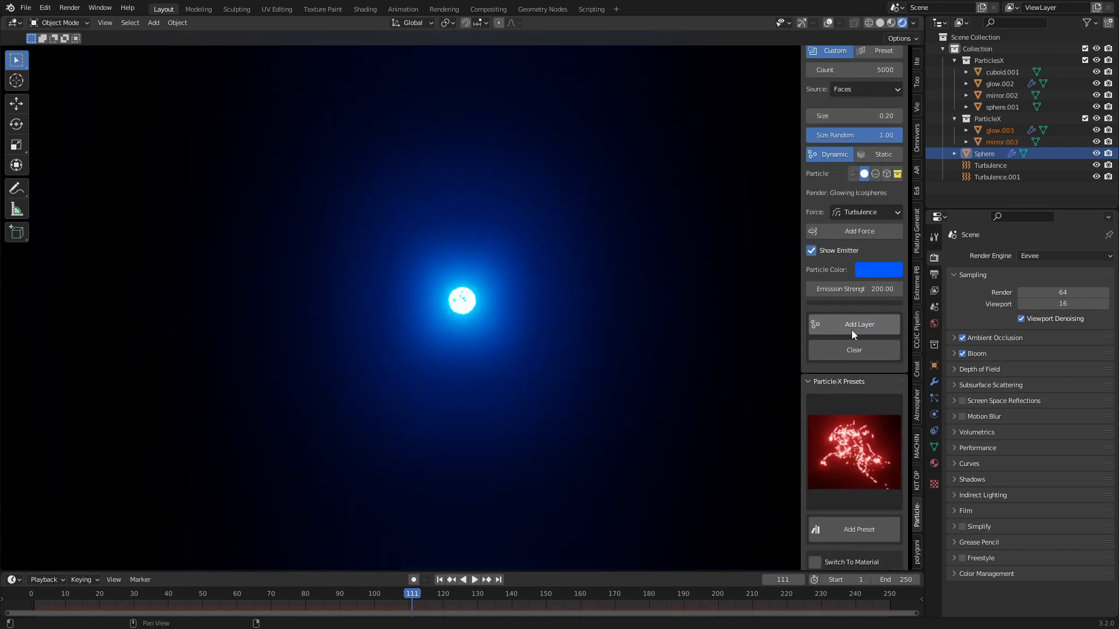
left_click(473, 579)
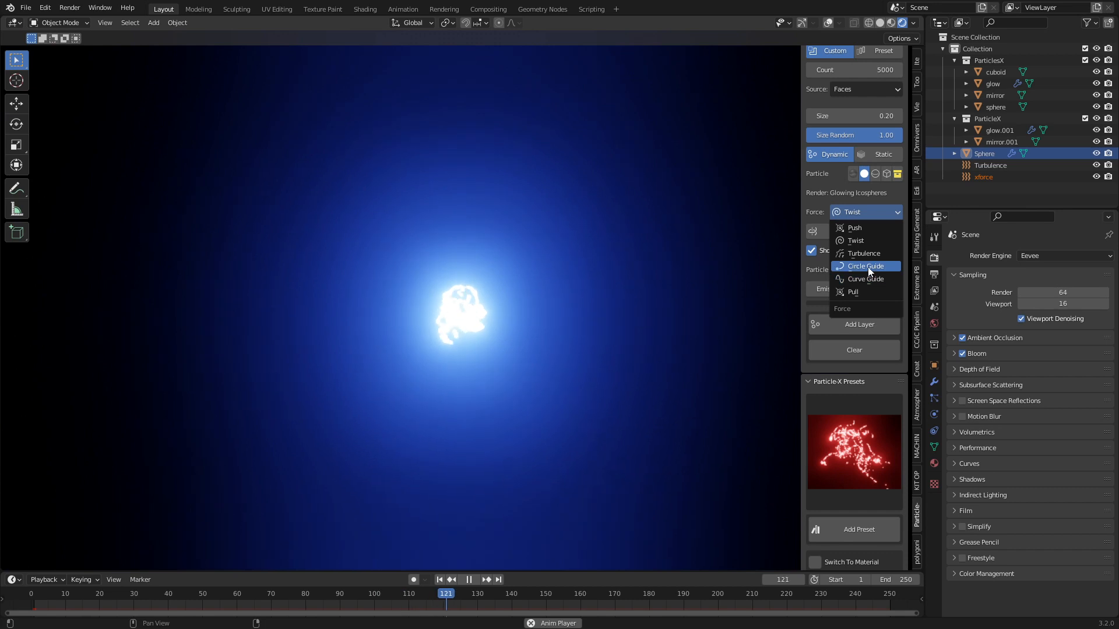
Replace the particles with a Circle Guide force and play the guided stream
left_click(865, 266)
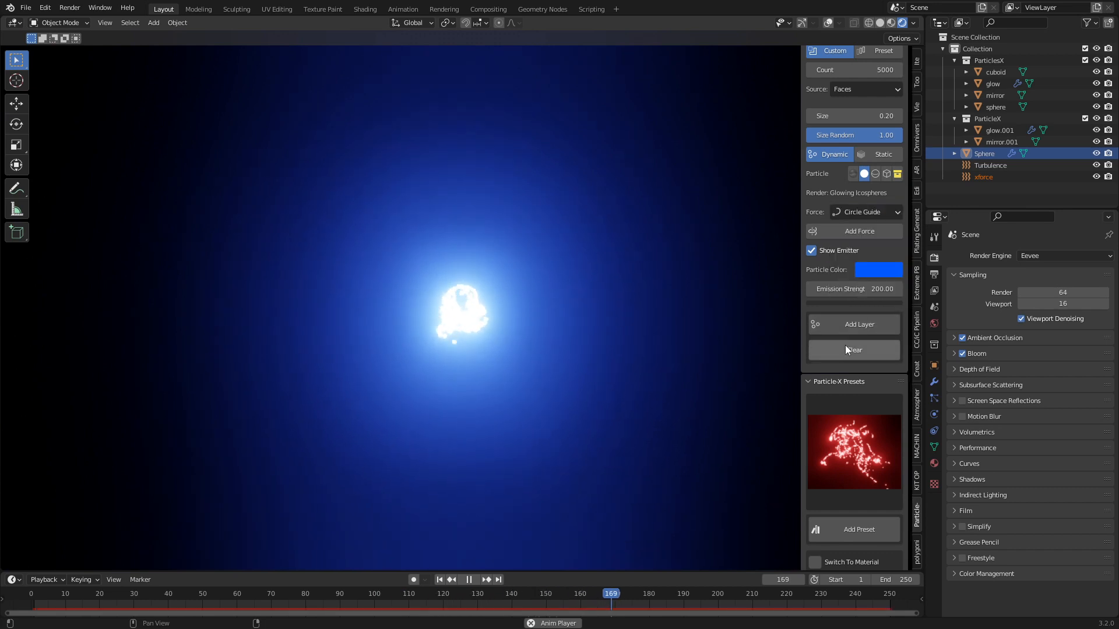
left_click(853, 350)
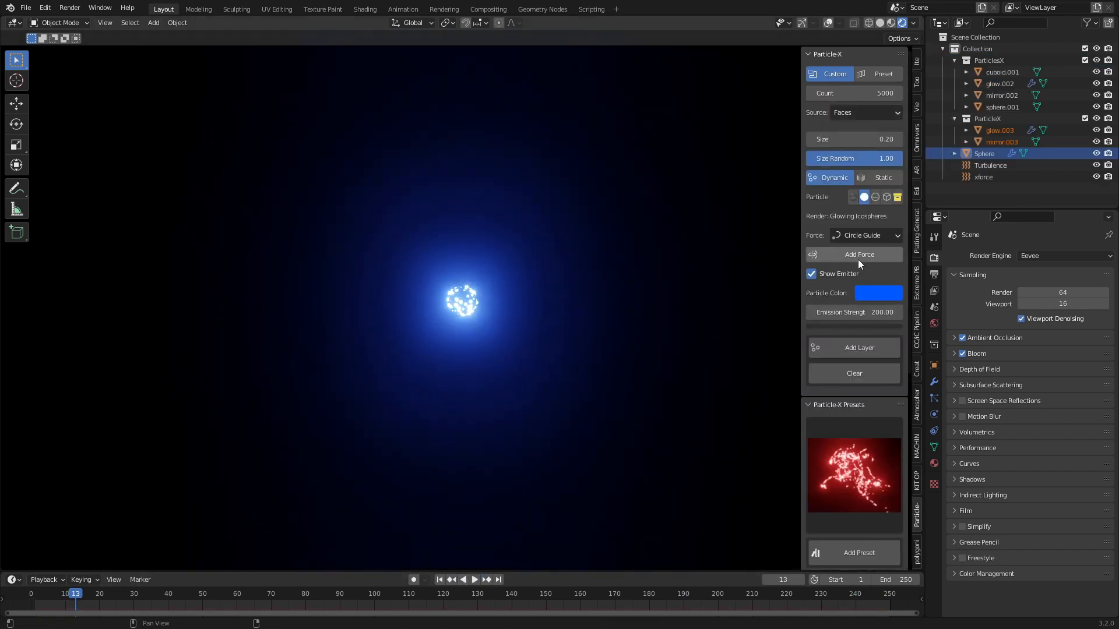
left_click(439, 579)
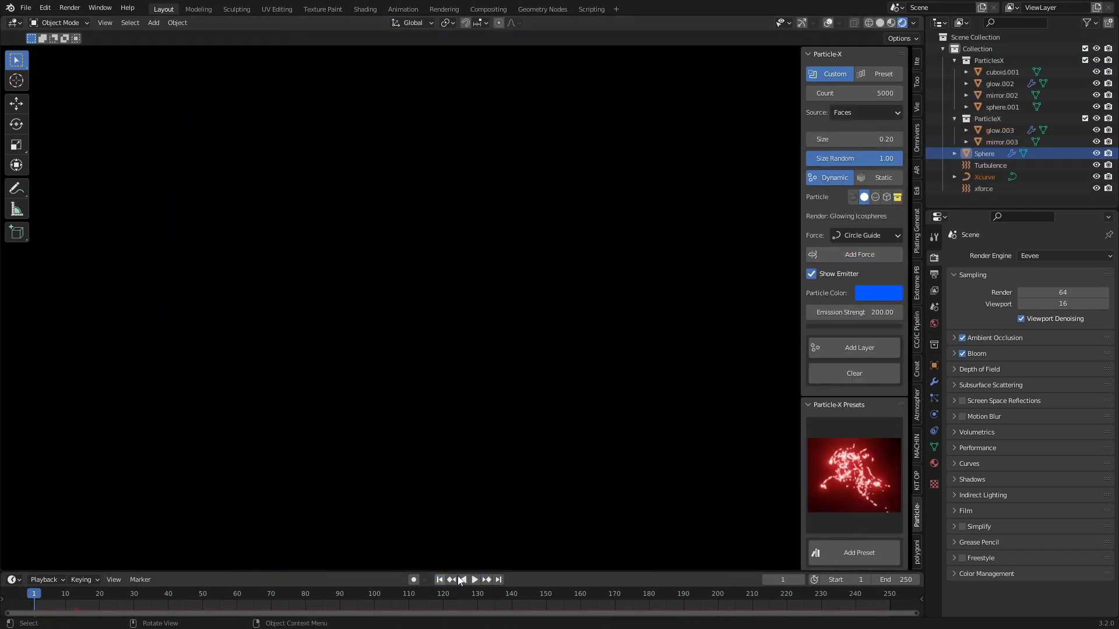
left_click(474, 579)
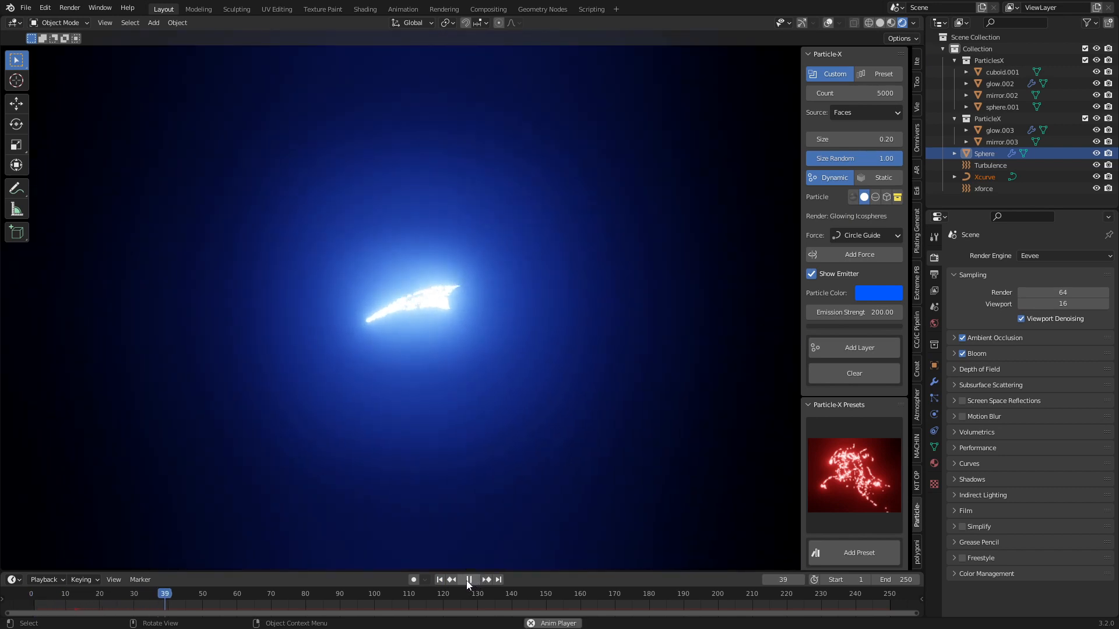
left_click(469, 579)
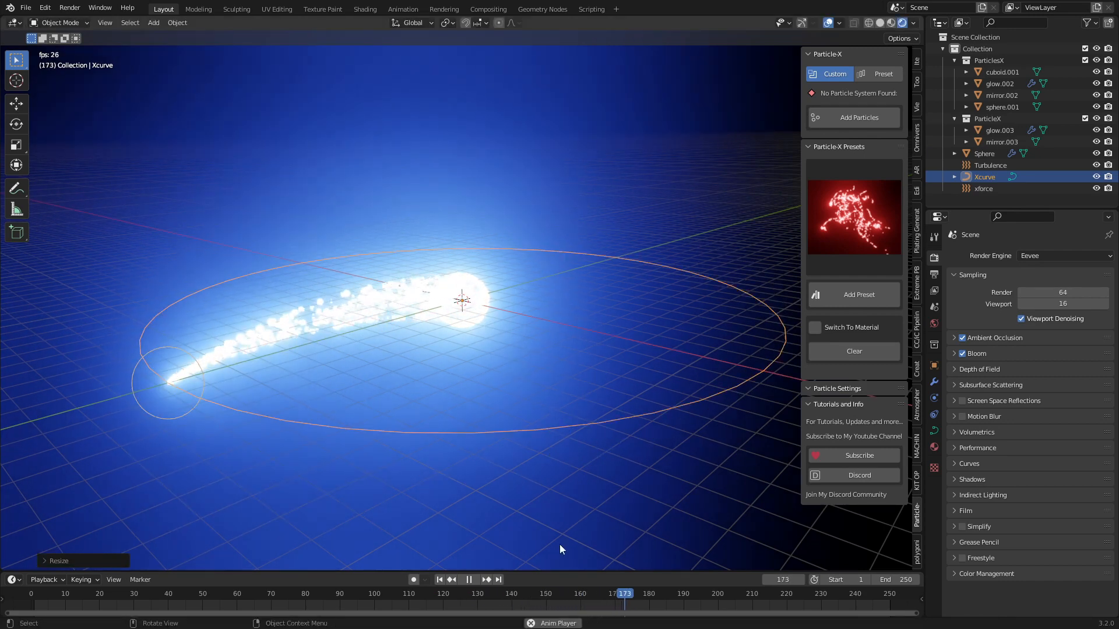
Rotate the guide curve 180 degrees at the last frame and keyframe it
left_click(439, 579)
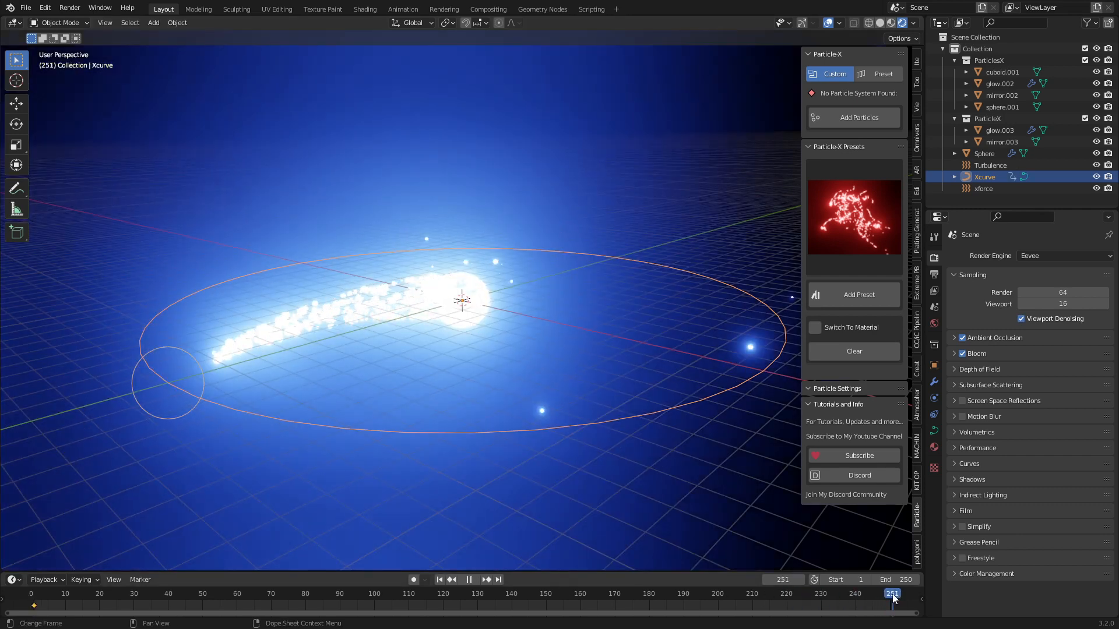
key("r")
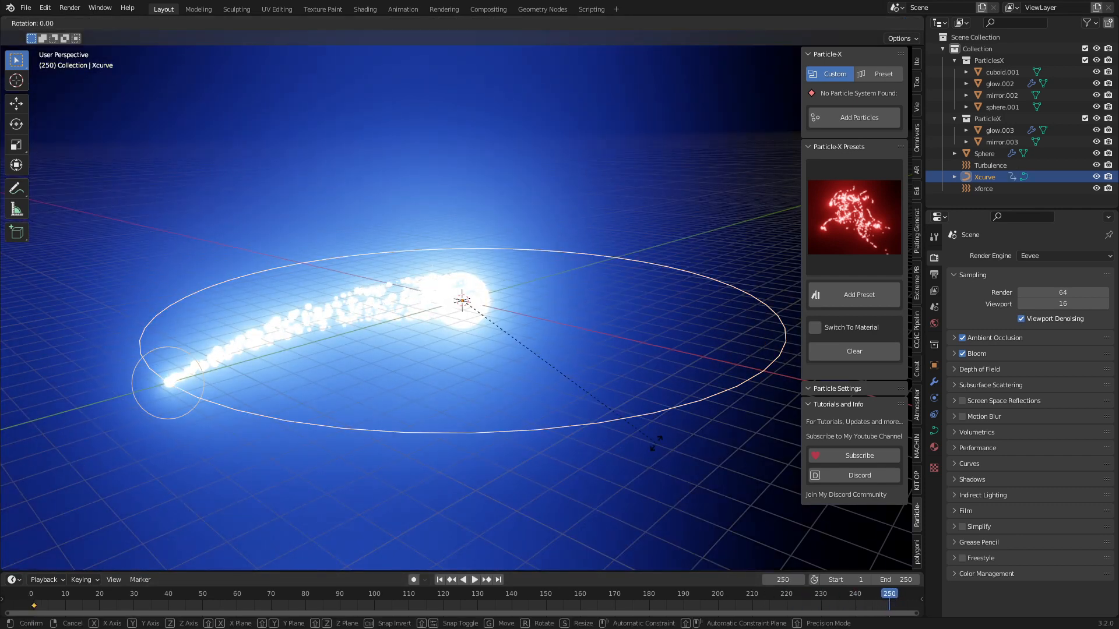
type("180")
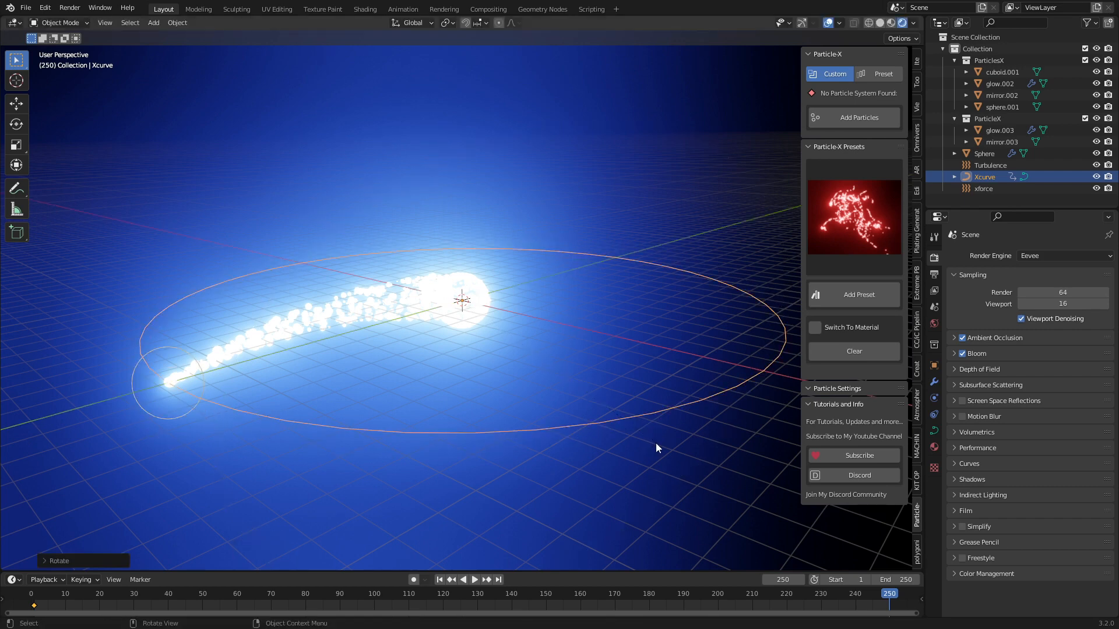
key("i")
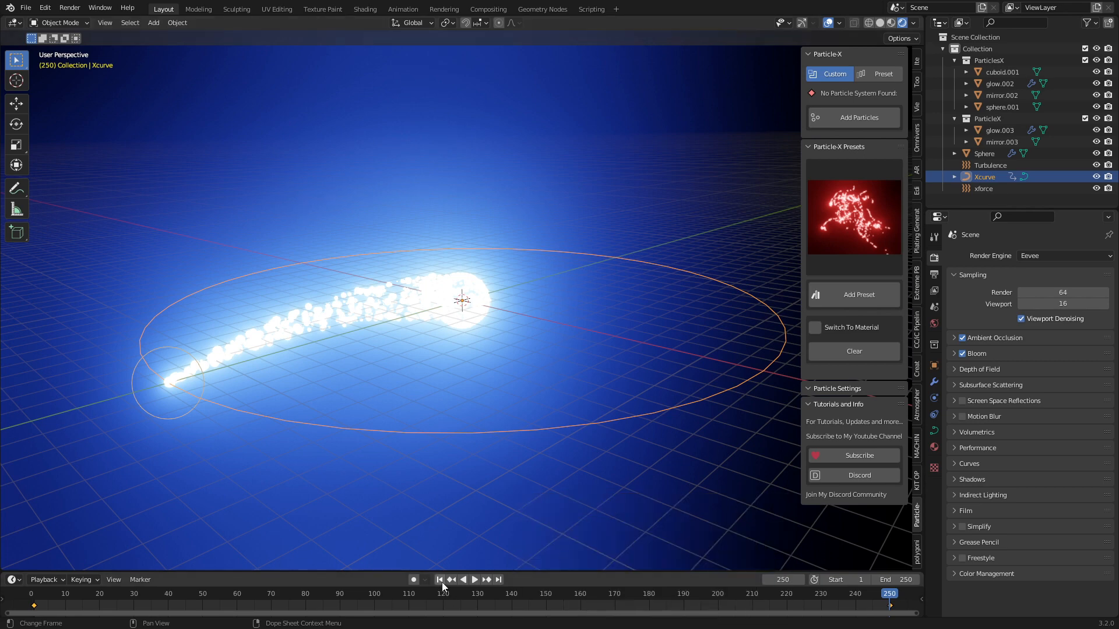
Rewind and play the animation to preview the stream following the rotating guide
left_click(439, 580)
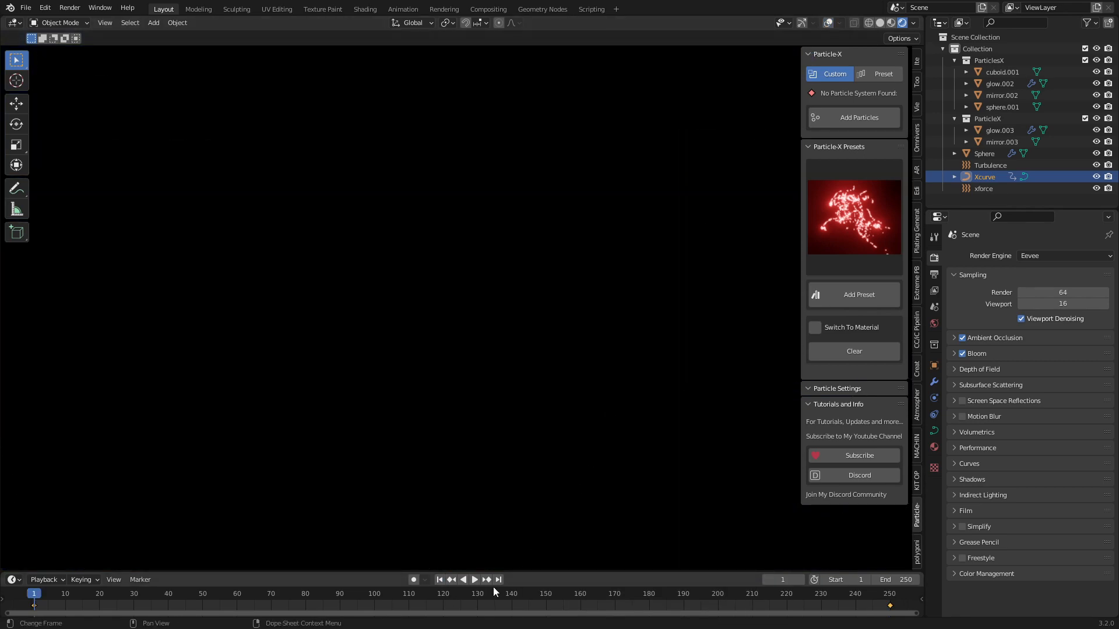
left_click(473, 579)
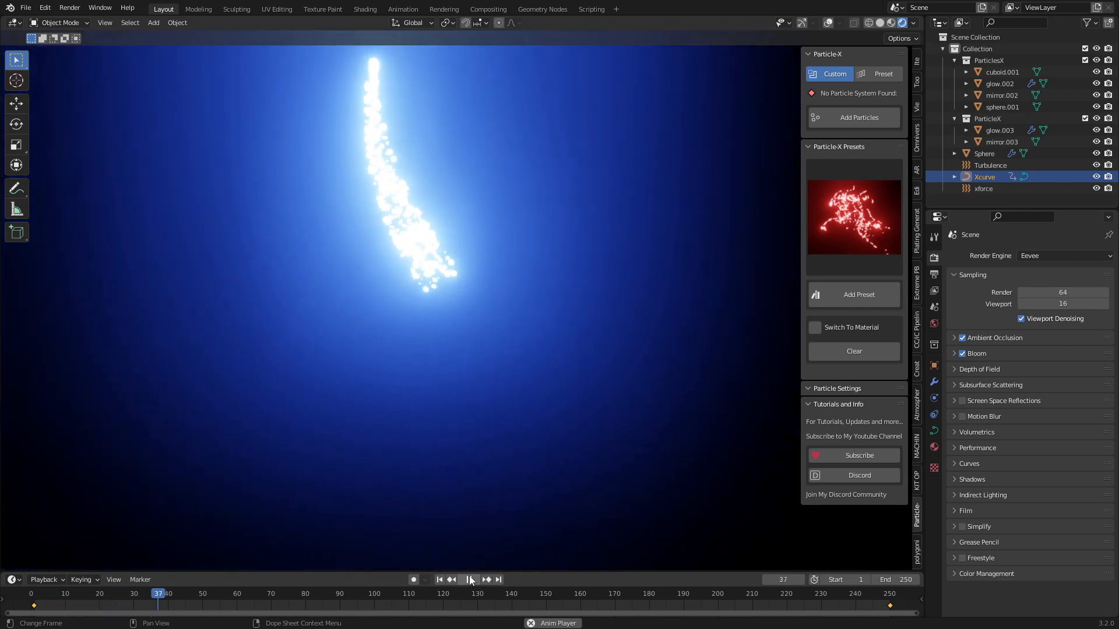
left_click(470, 578)
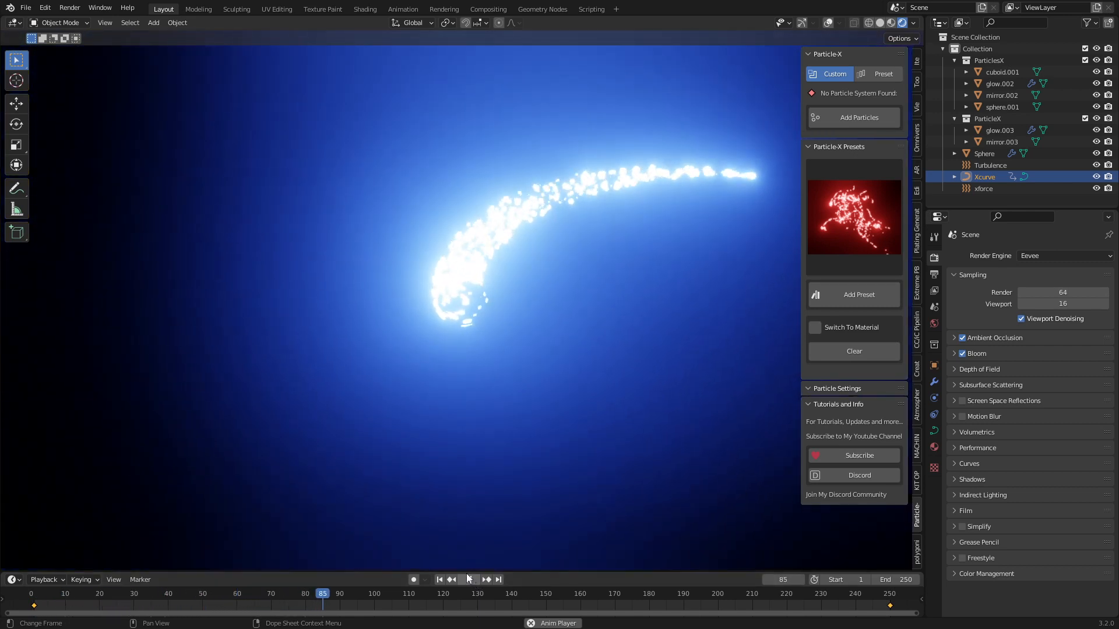
left_click(468, 579)
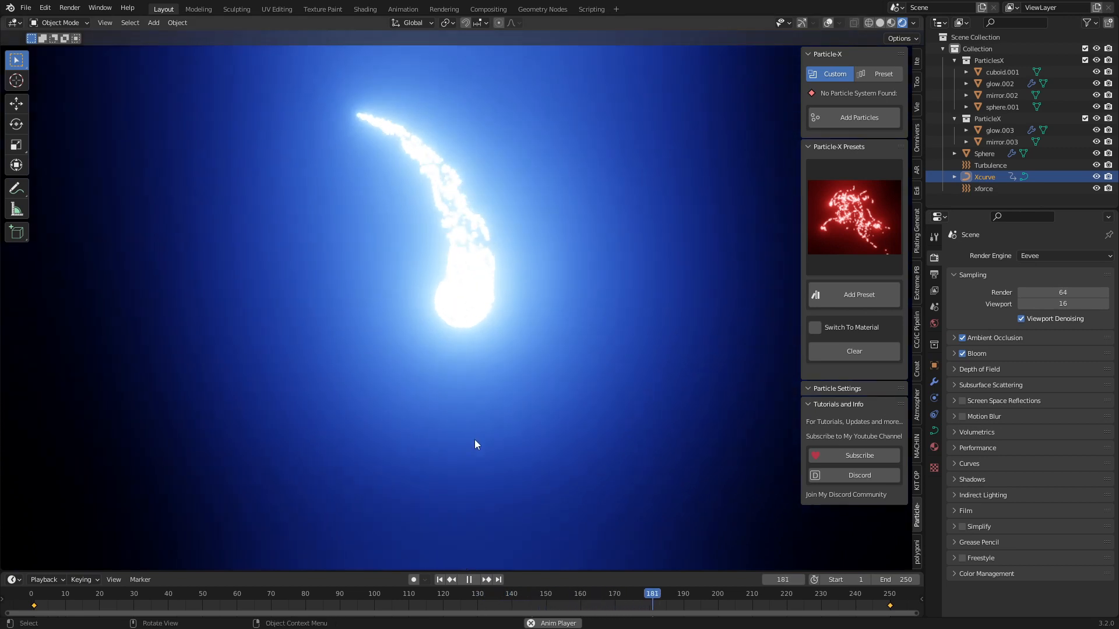
left_click(468, 579)
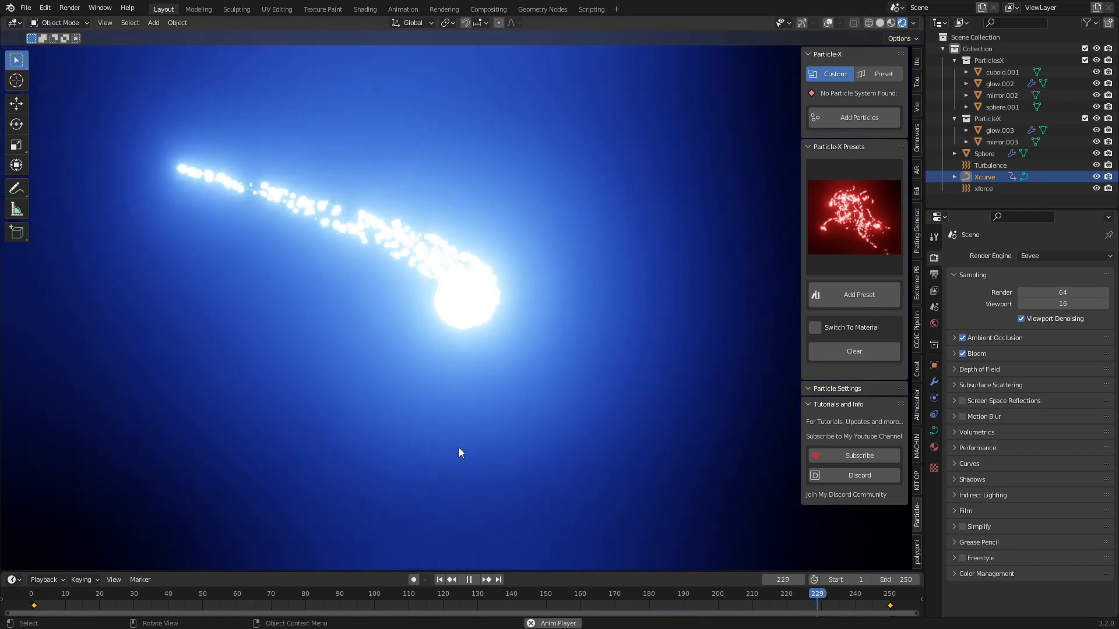
left_click(468, 579)
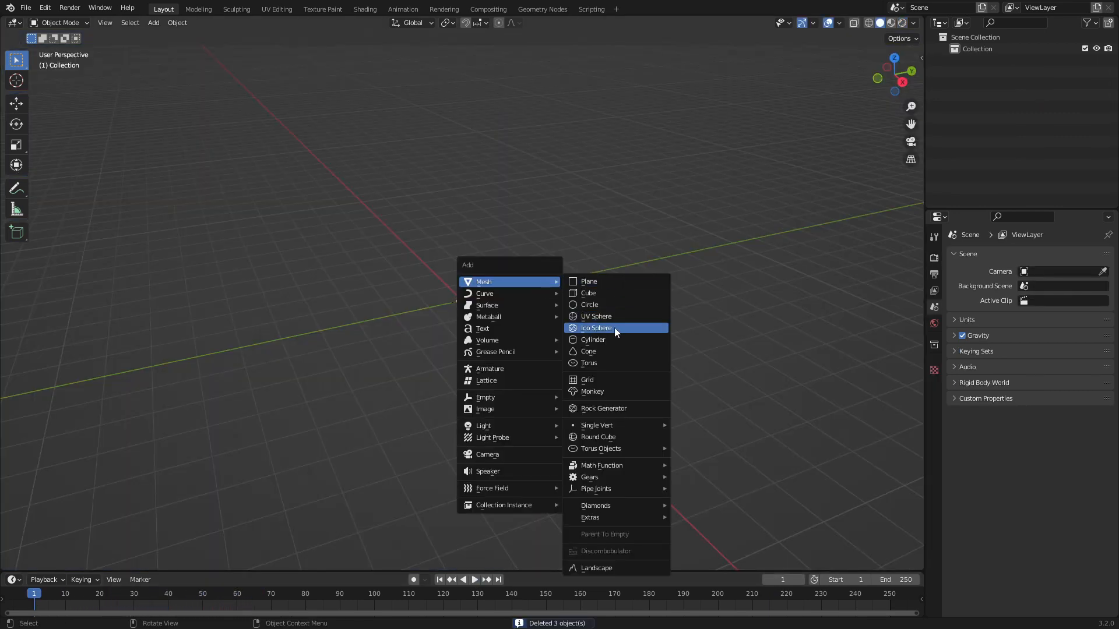
Add a cube with Linear-interpolated rotation keyframes and preview its spin
left_click(588, 293)
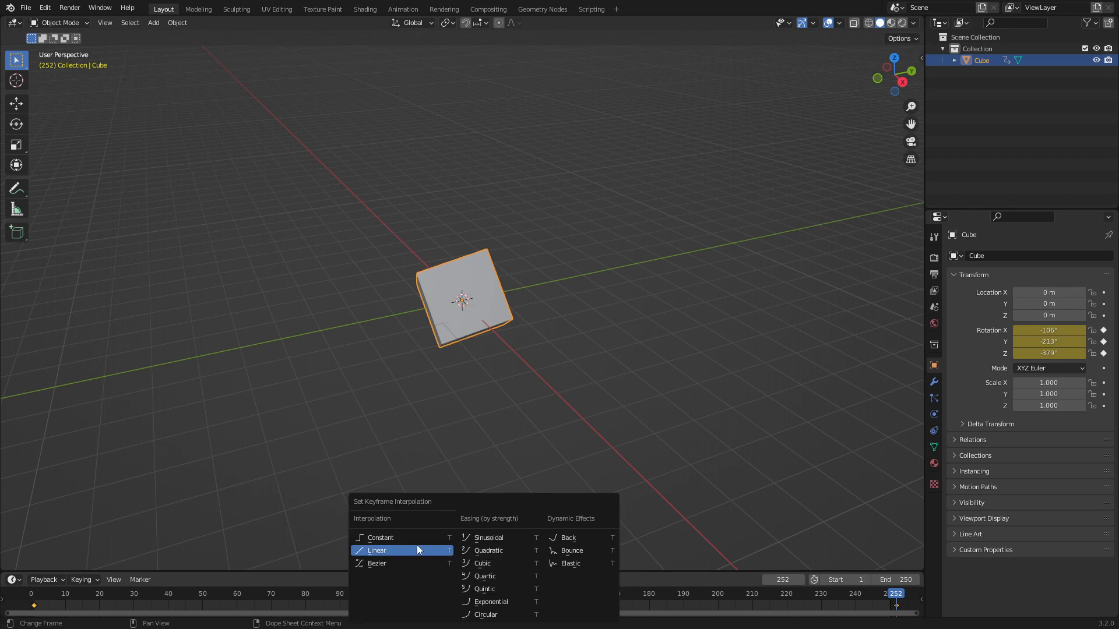
left_click(376, 550)
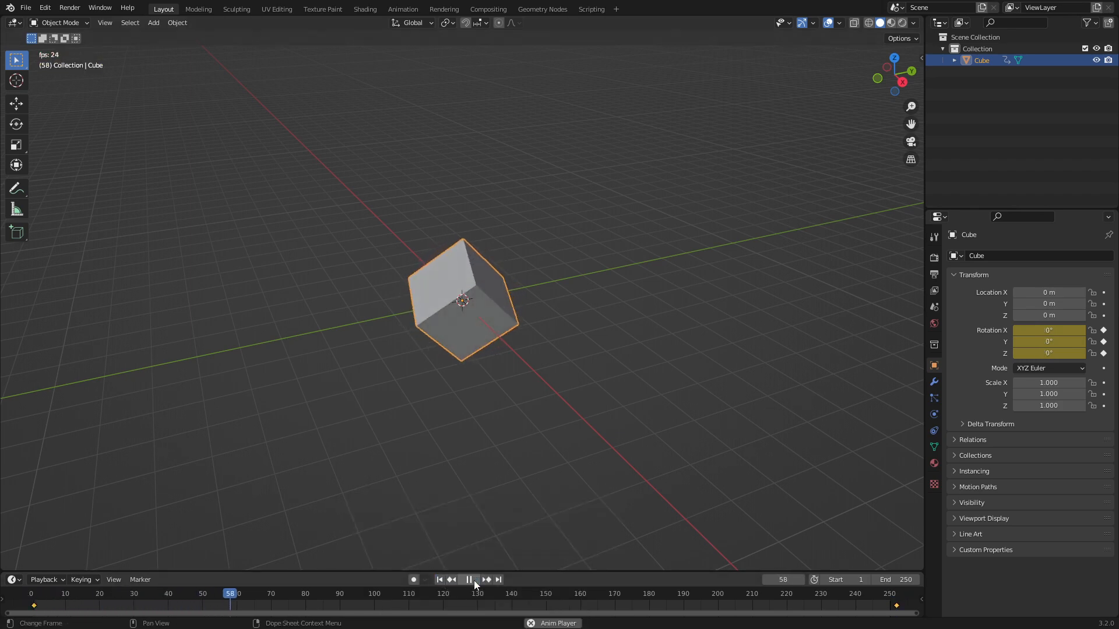
left_click(468, 579)
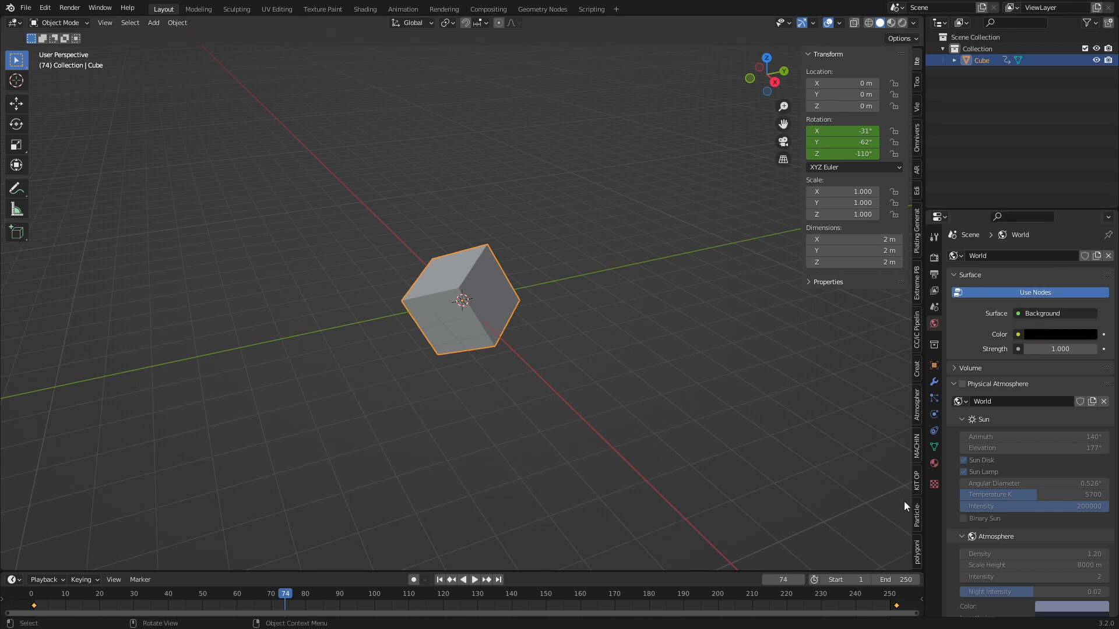
left_click(916, 506)
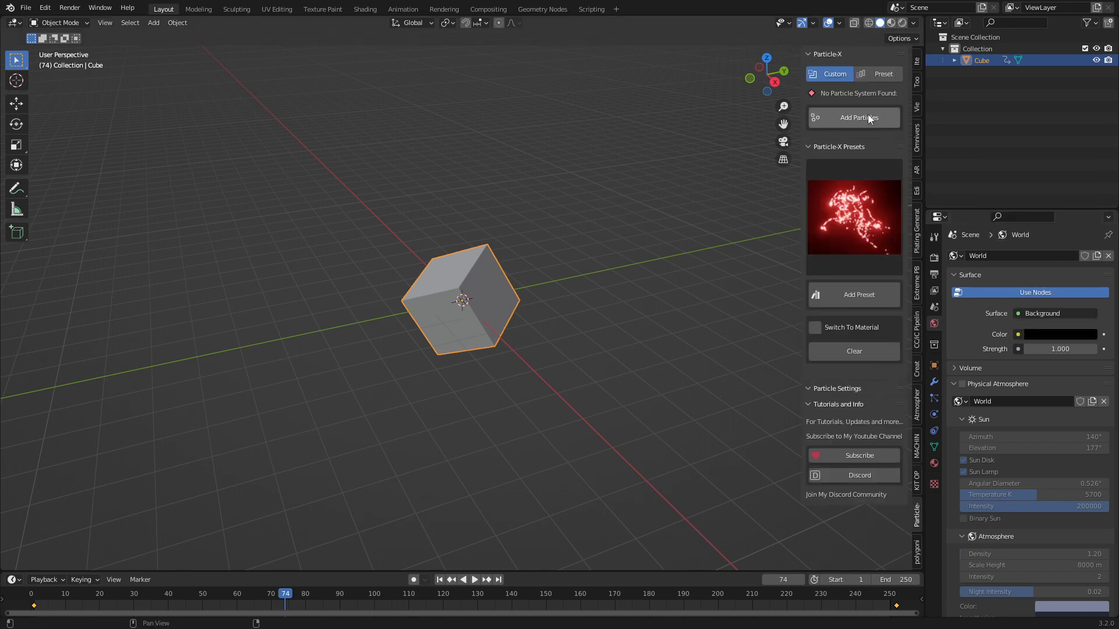
Add a volume-emitting particle system to the cube with a Push force
left_click(858, 117)
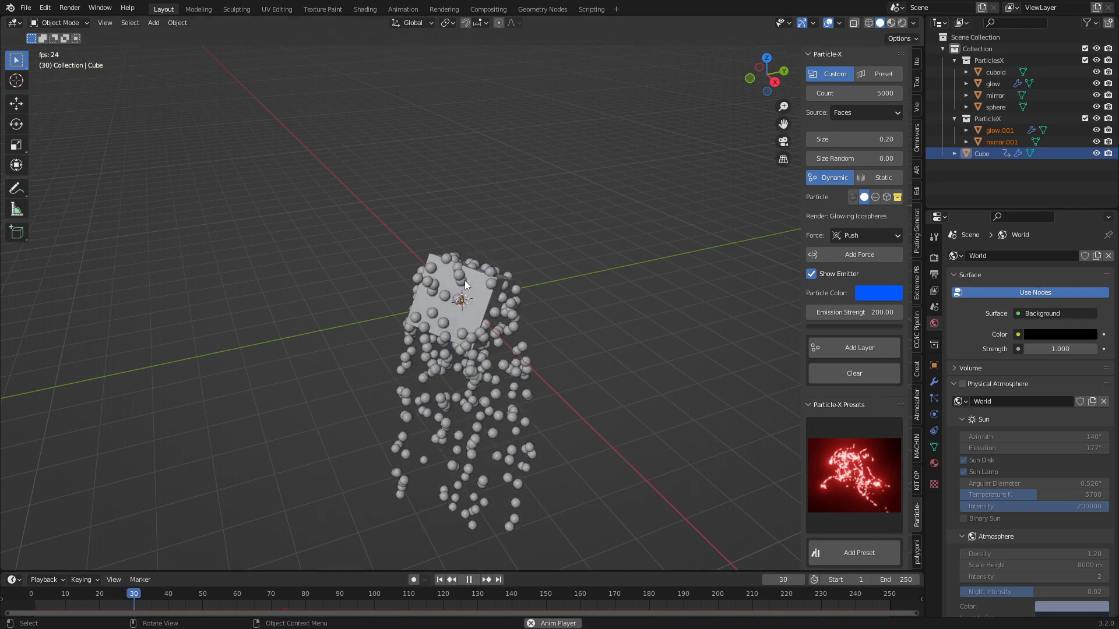
left_click(865, 112)
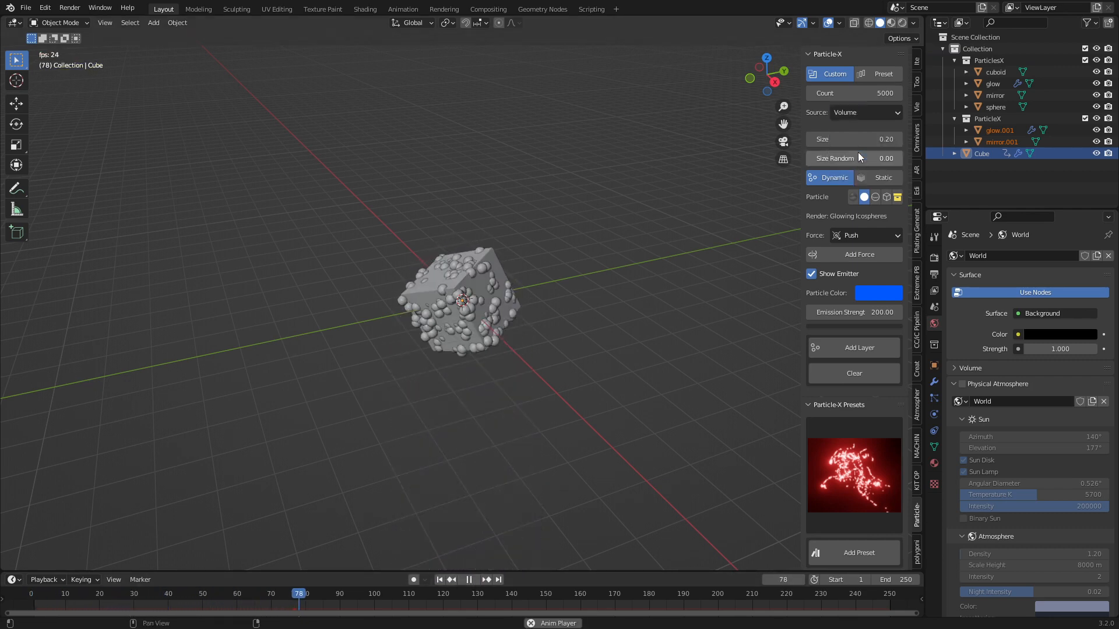
left_click(865, 235)
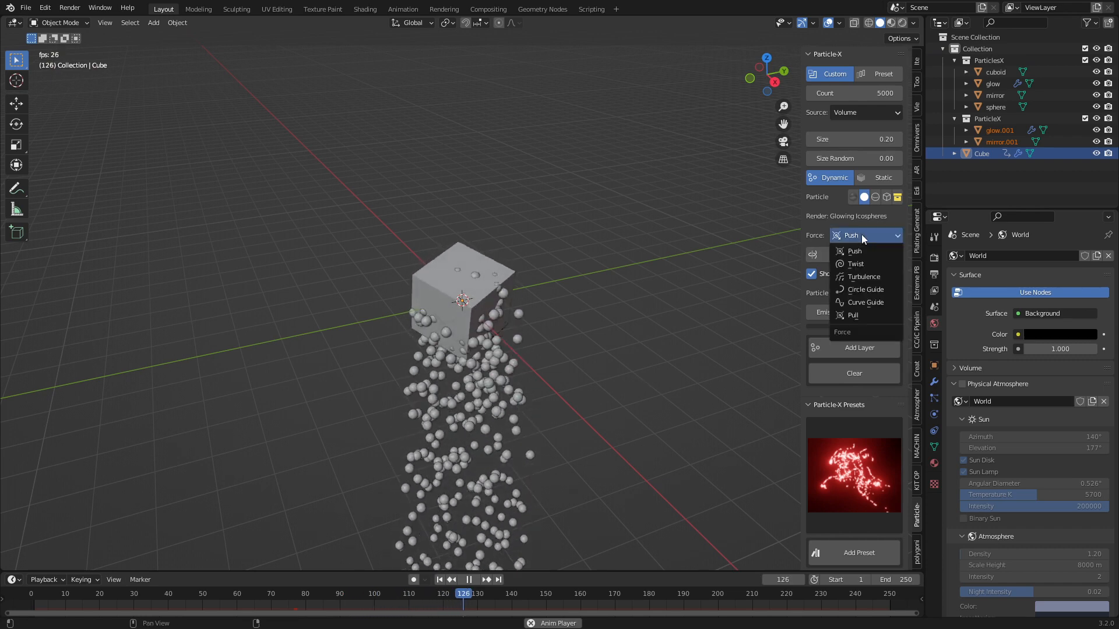
left_click(853, 251)
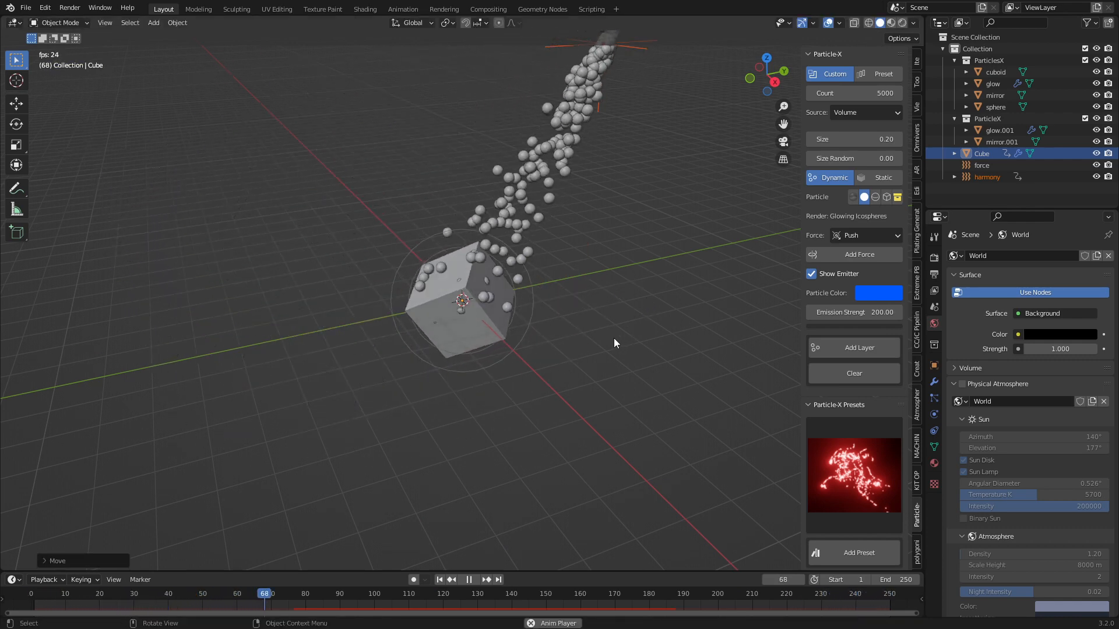
left_click(865, 236)
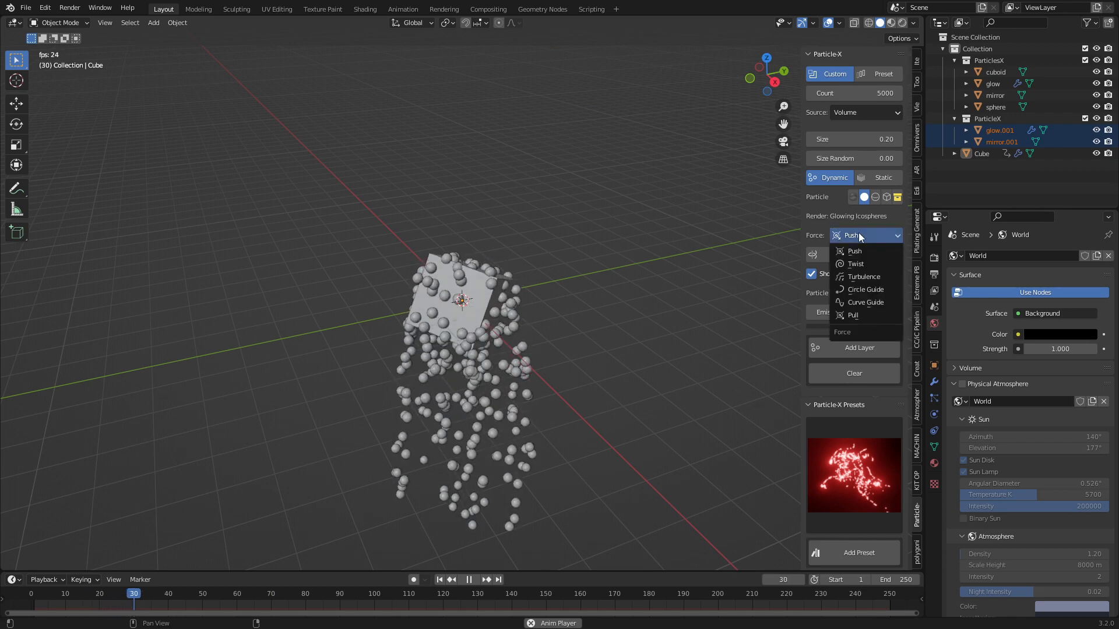
left_click(852, 251)
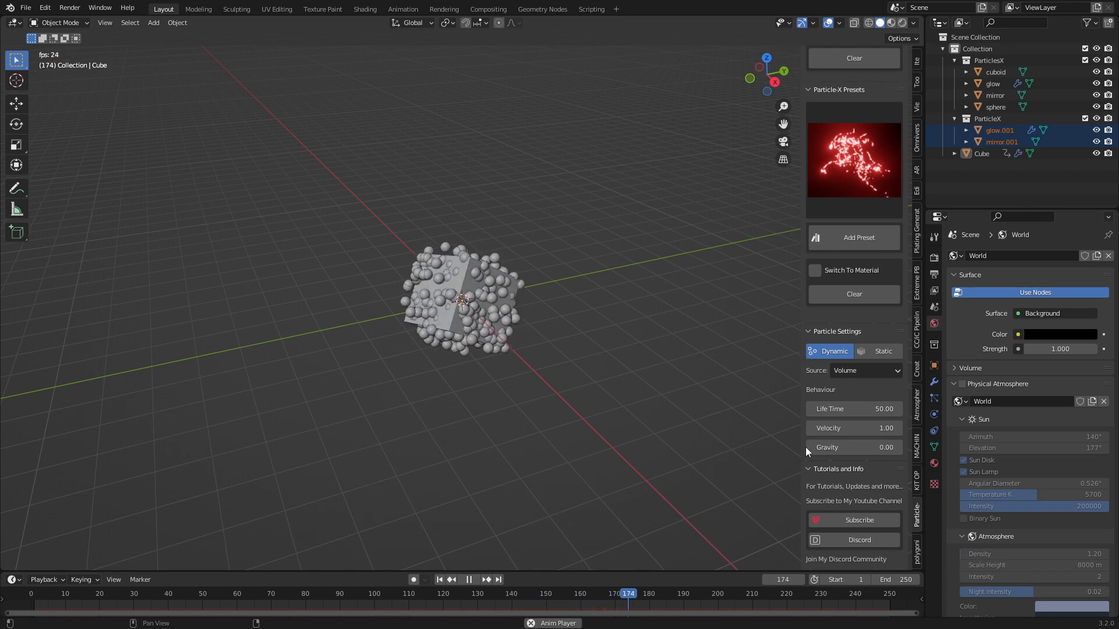
Set life time 200 and velocity 3, switching Source to Faces and back to Volume
left_click(853, 427)
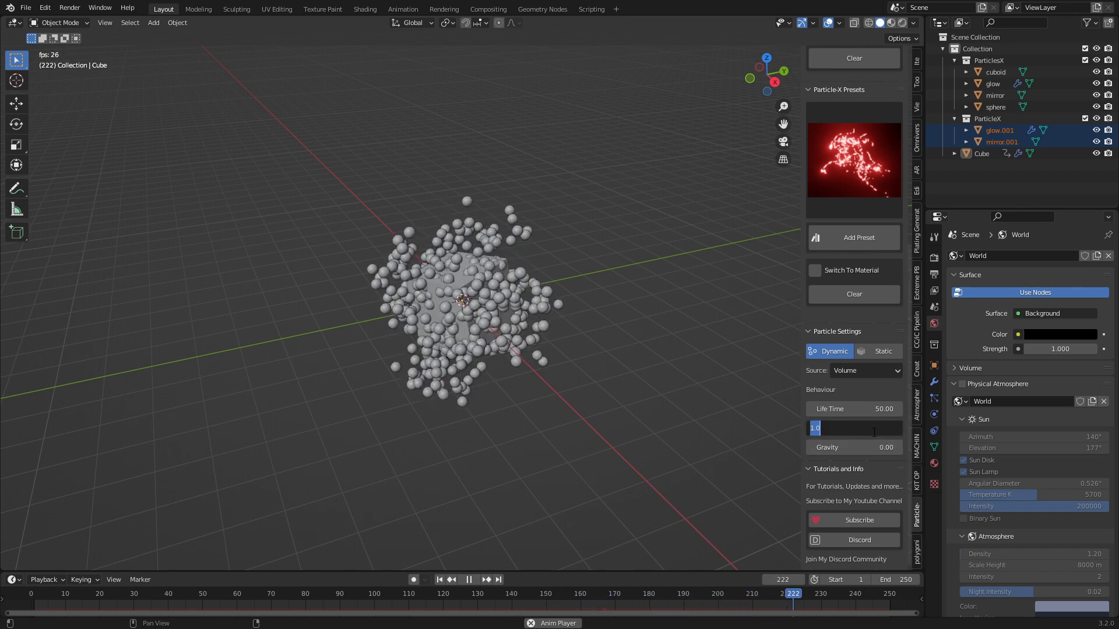
left_click(99, 593)
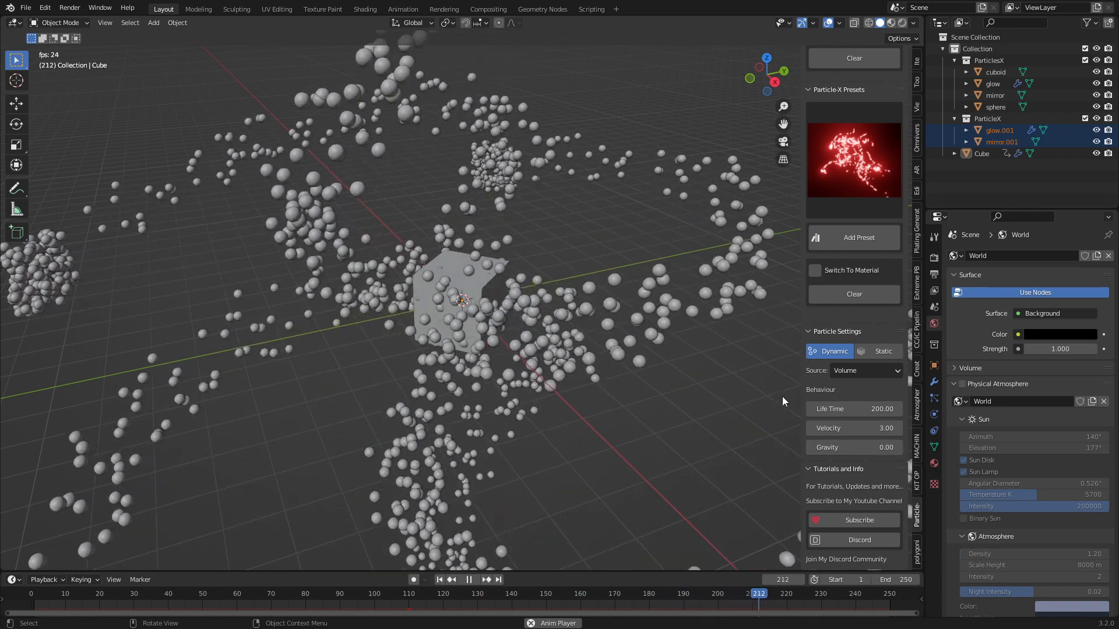
left_click(865, 370)
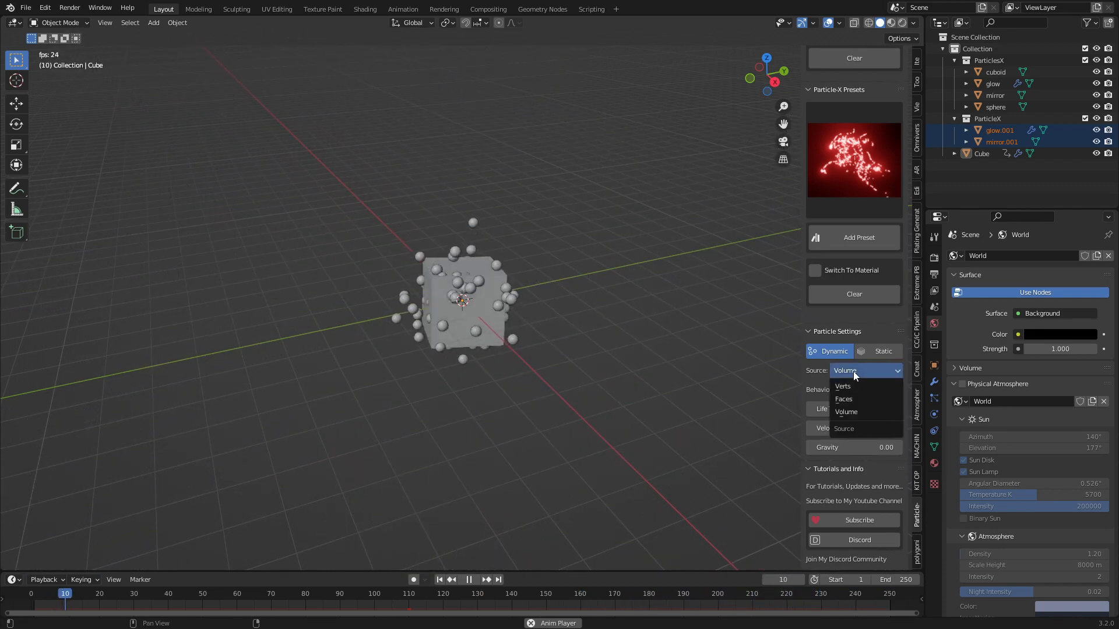
left_click(842, 398)
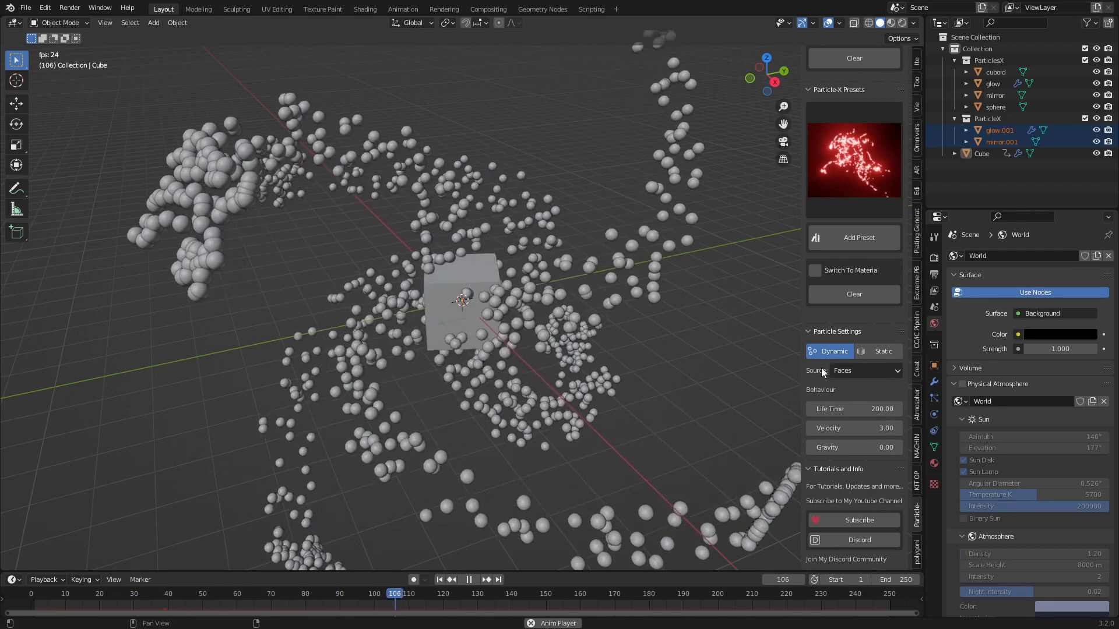
left_click(865, 371)
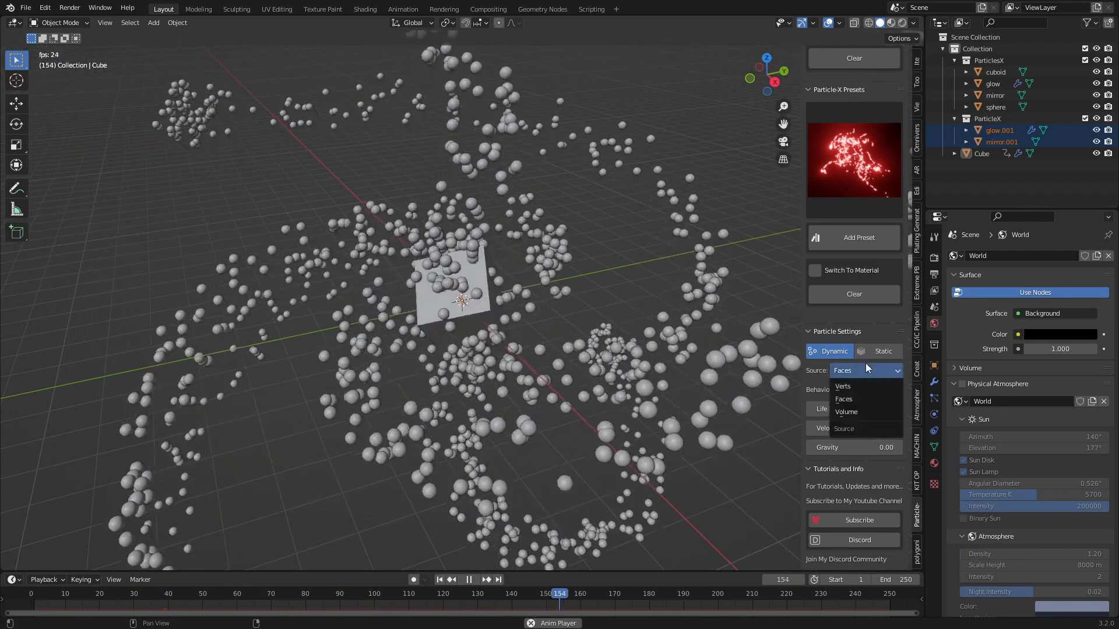
left_click(845, 412)
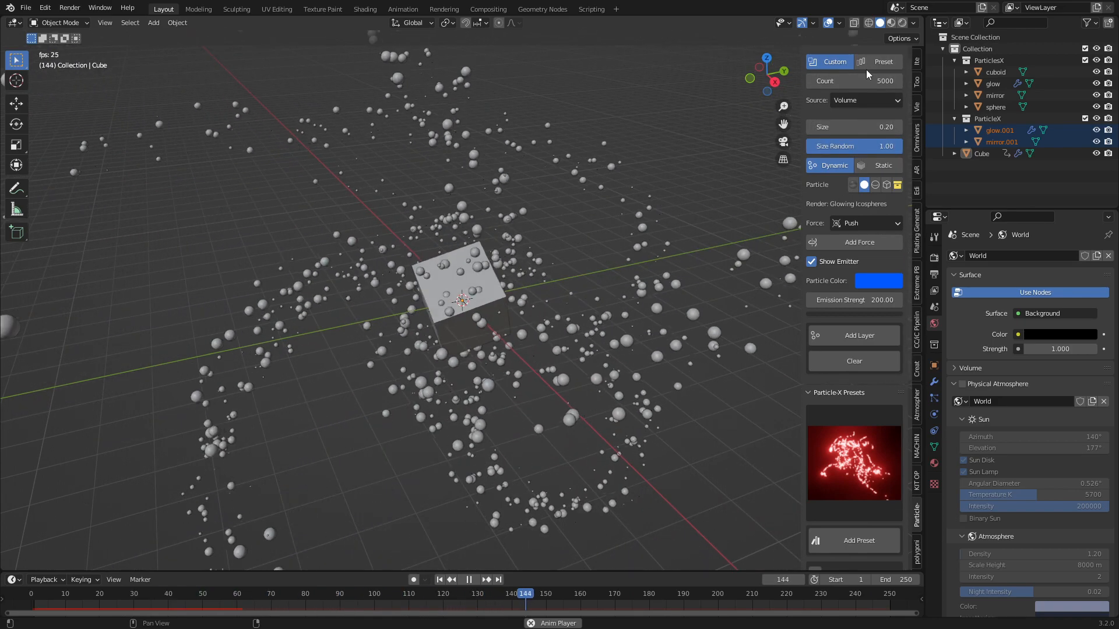
Switch the viewport to Rendered shading to show the glowing blue sparks
left_click(933, 381)
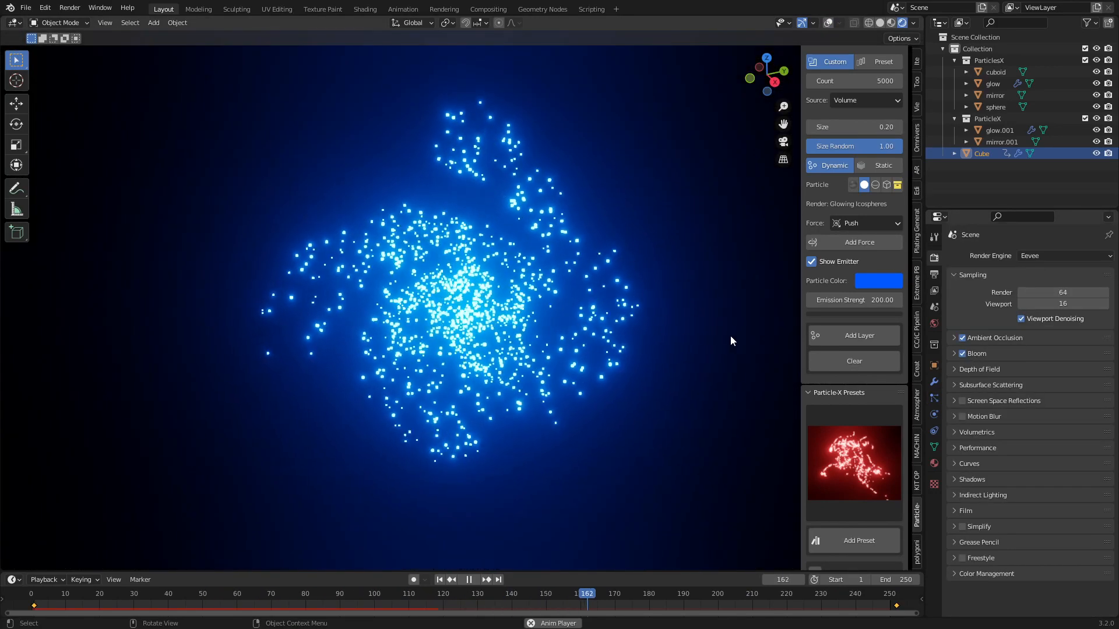
left_click(467, 579)
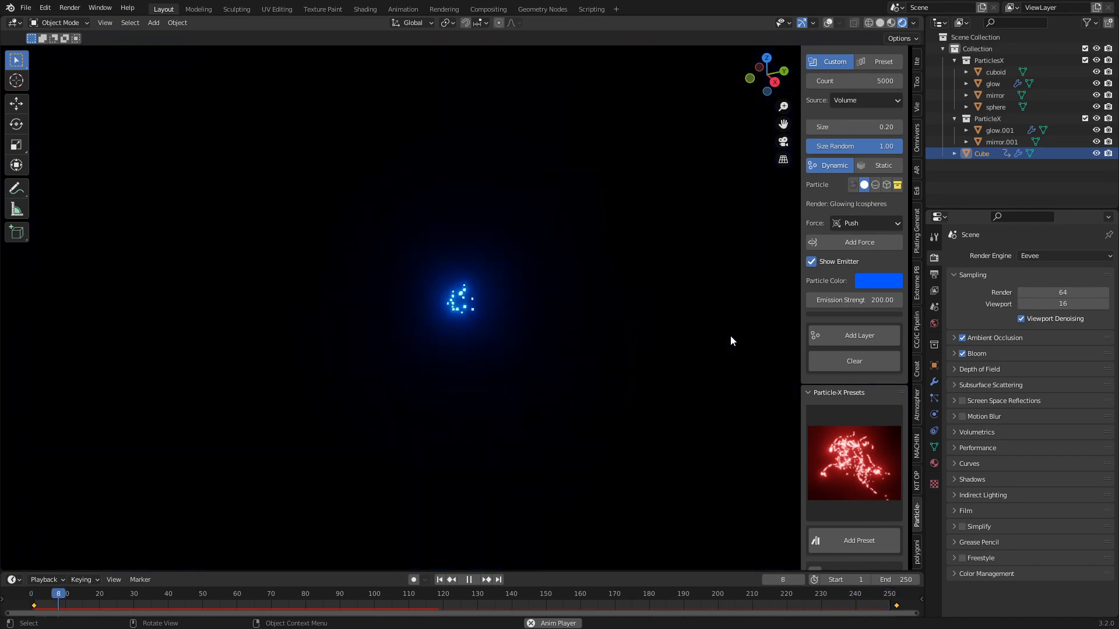
left_click(469, 579)
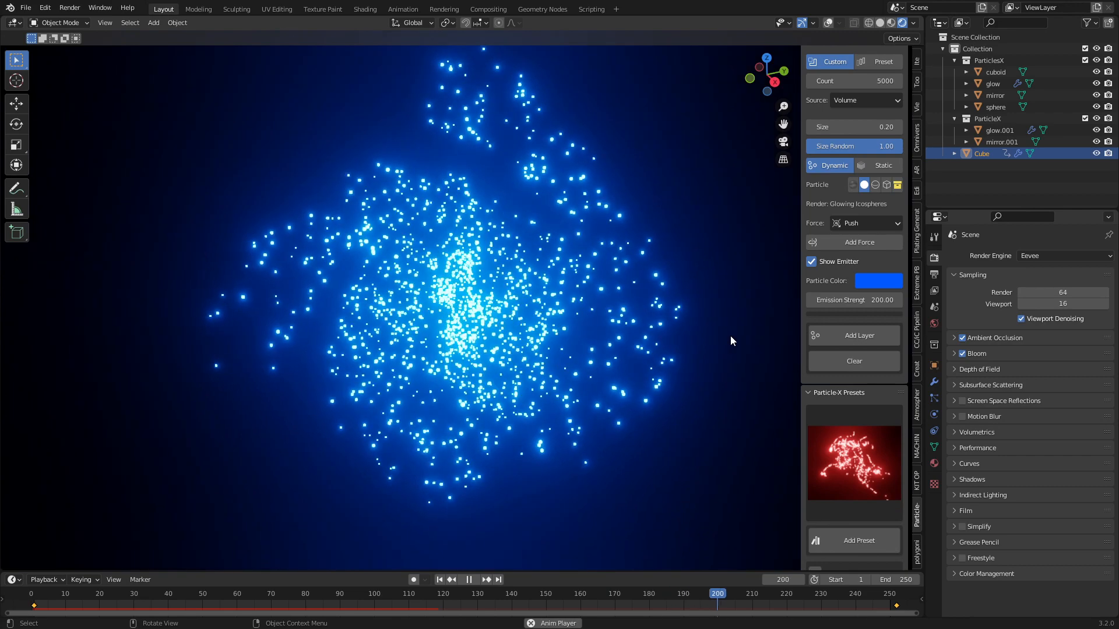
left_click(468, 579)
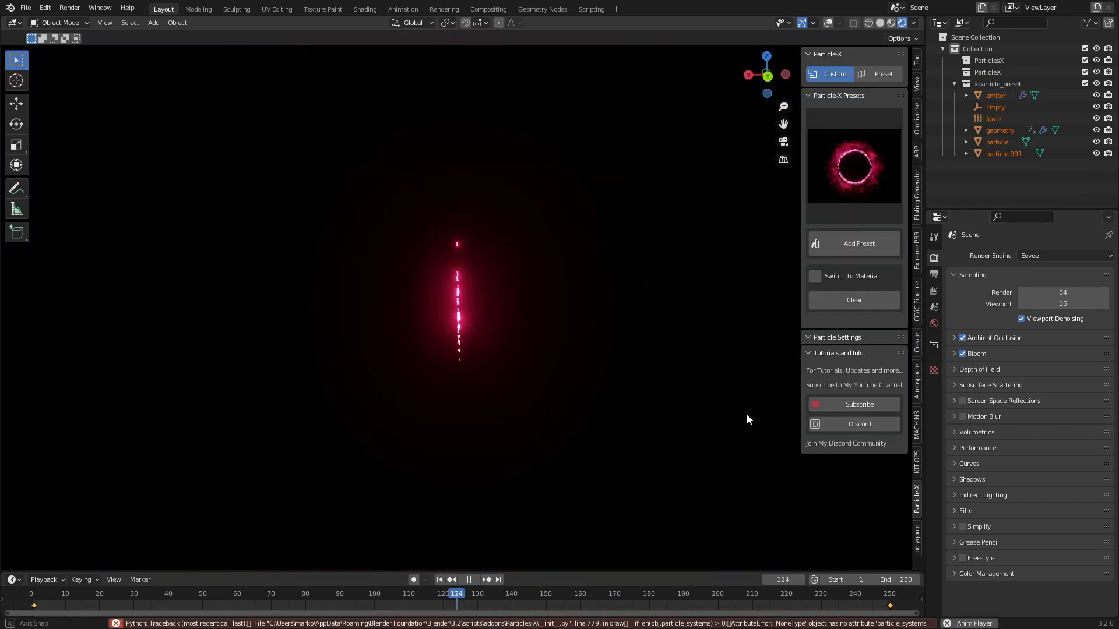
Play the timeline to watch the pink glowing ring preset animate
left_click(469, 579)
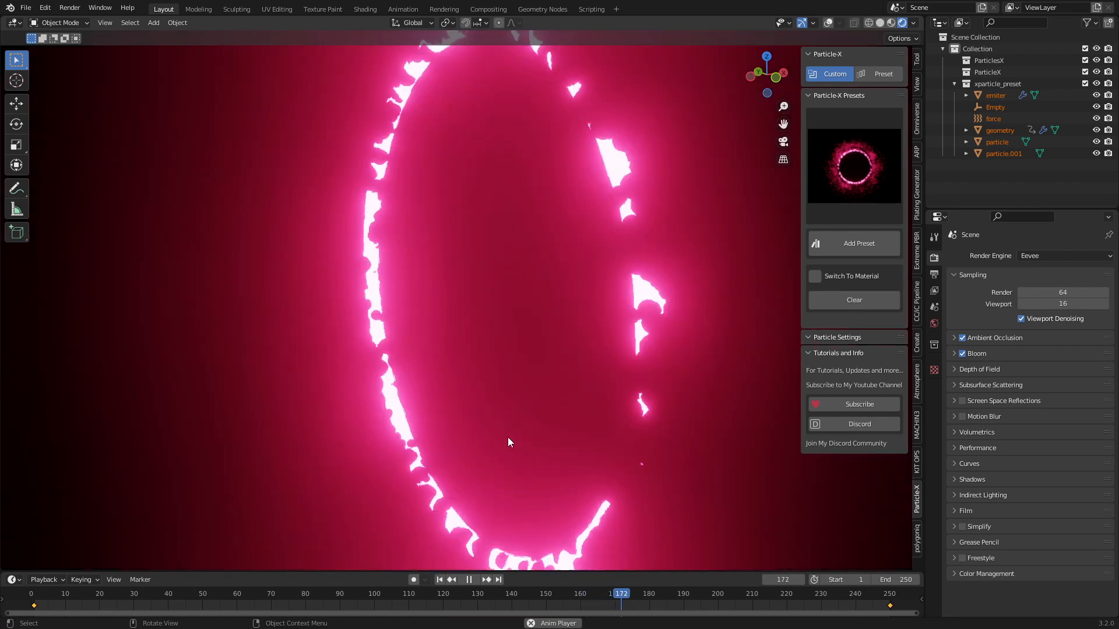